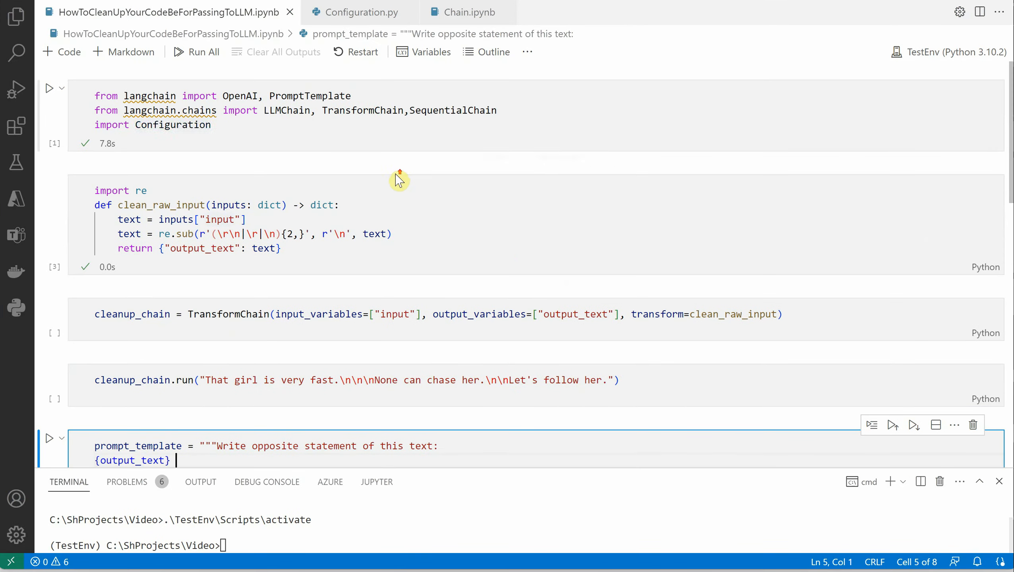
pyautogui.moveTo(252, 120)
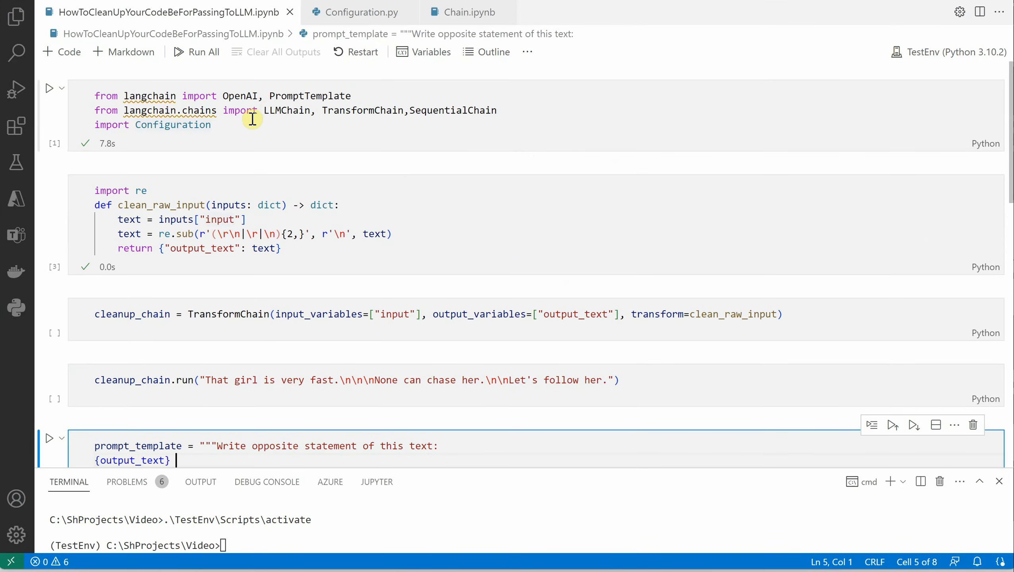
# Review the import cell and clean_raw_input regex, highlighting PromptTemplate, Configuration and the newline pattern.
pyautogui.click(103, 95)
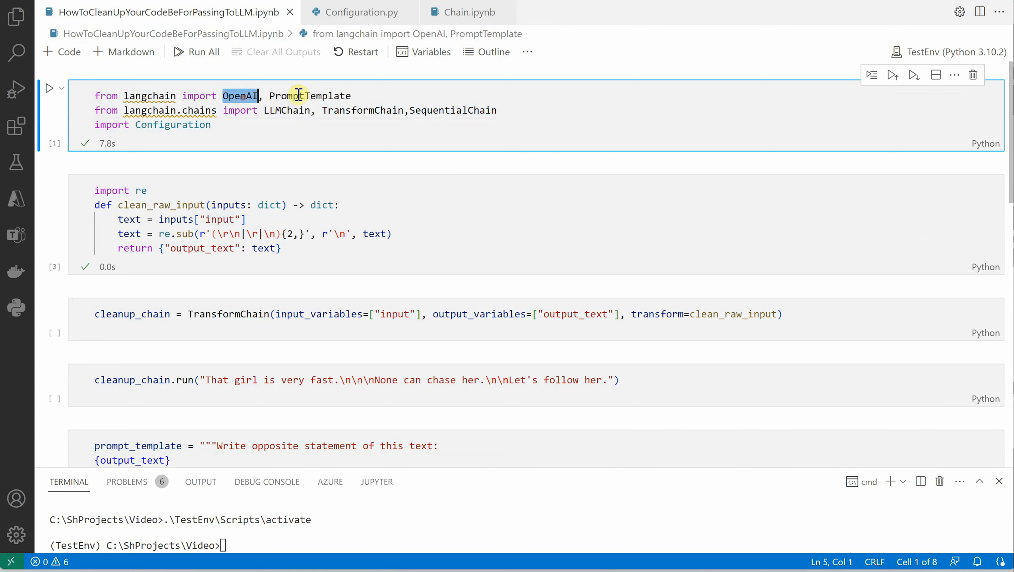
pyautogui.doubleClick(310, 95)
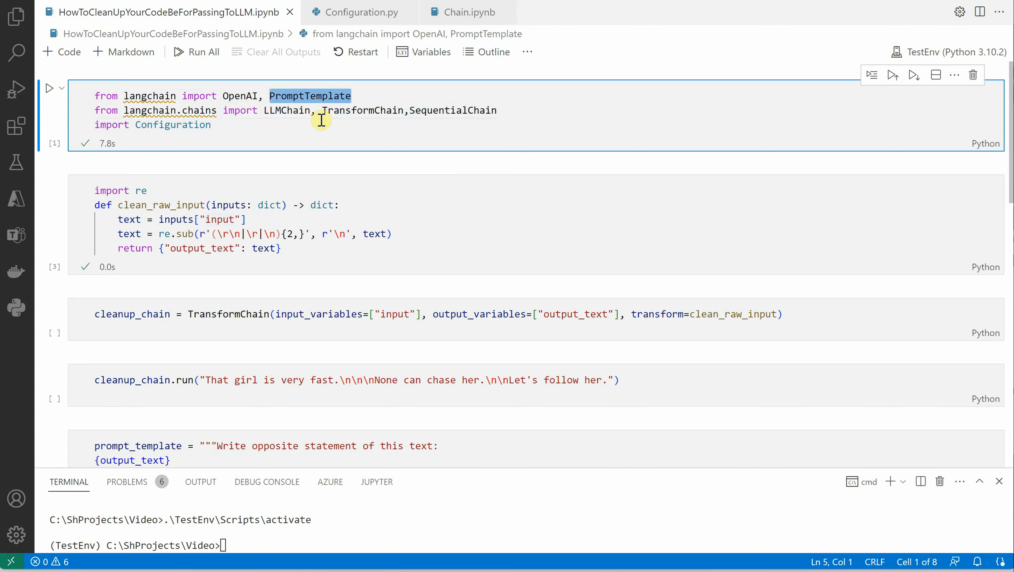
pyautogui.moveTo(328, 110)
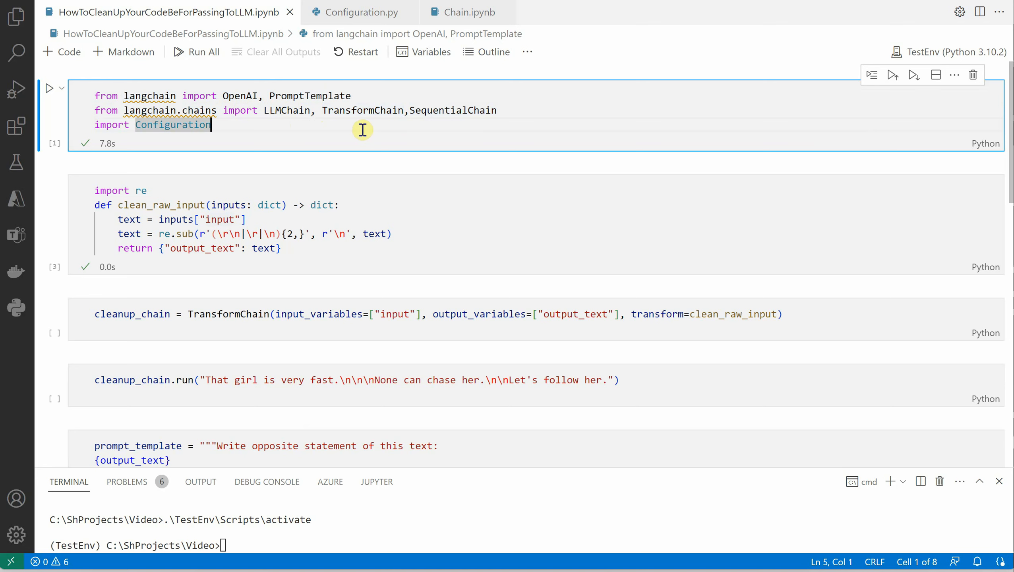
pyautogui.doubleClick(452, 109)
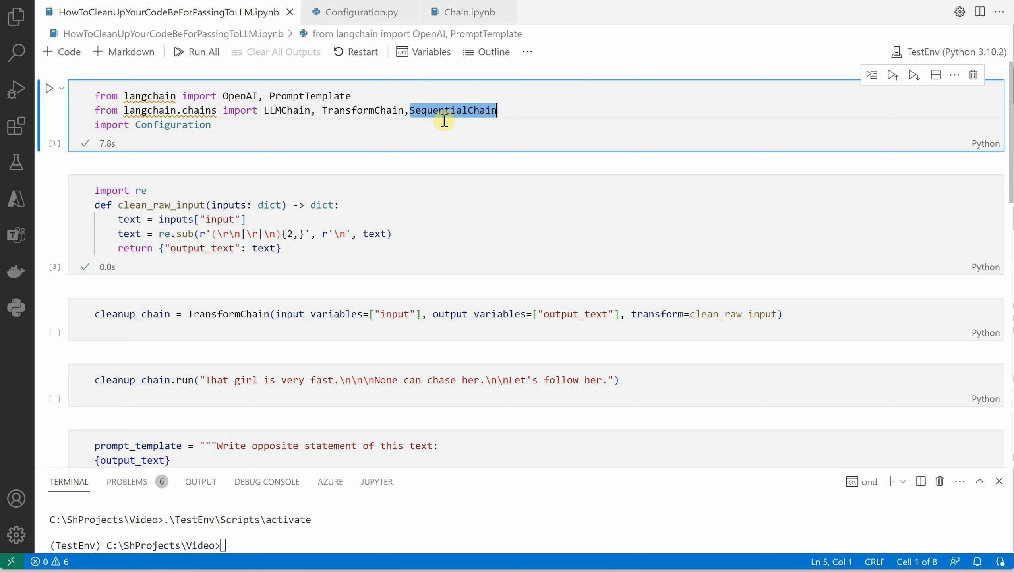
pyautogui.moveTo(179, 116)
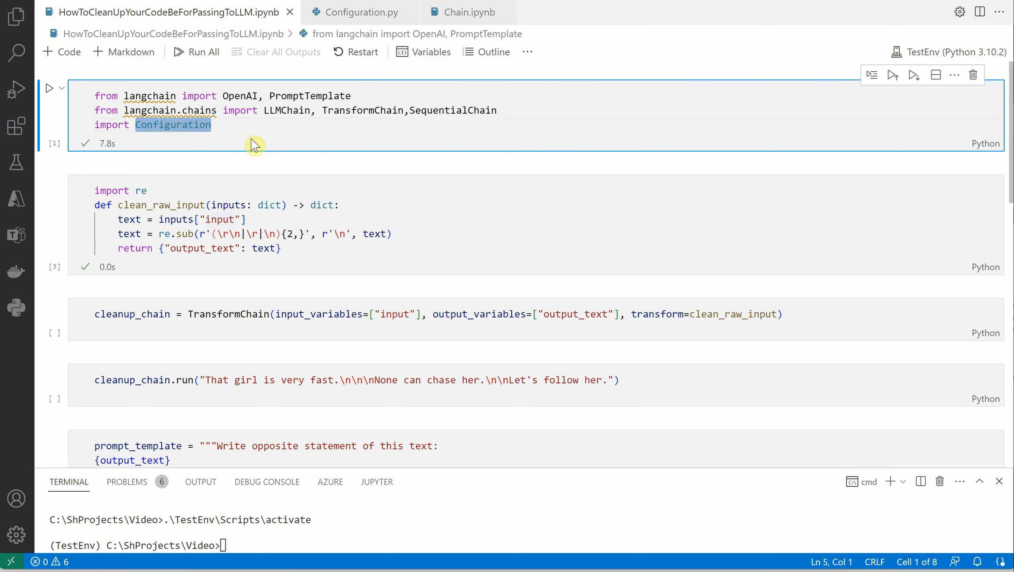
pyautogui.moveTo(227, 143)
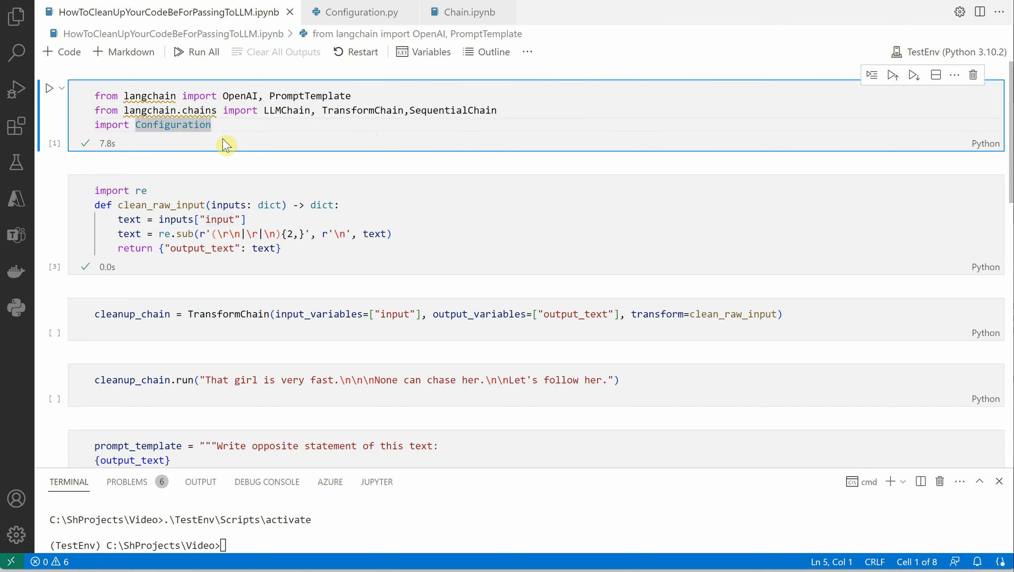
pyautogui.moveTo(236, 134)
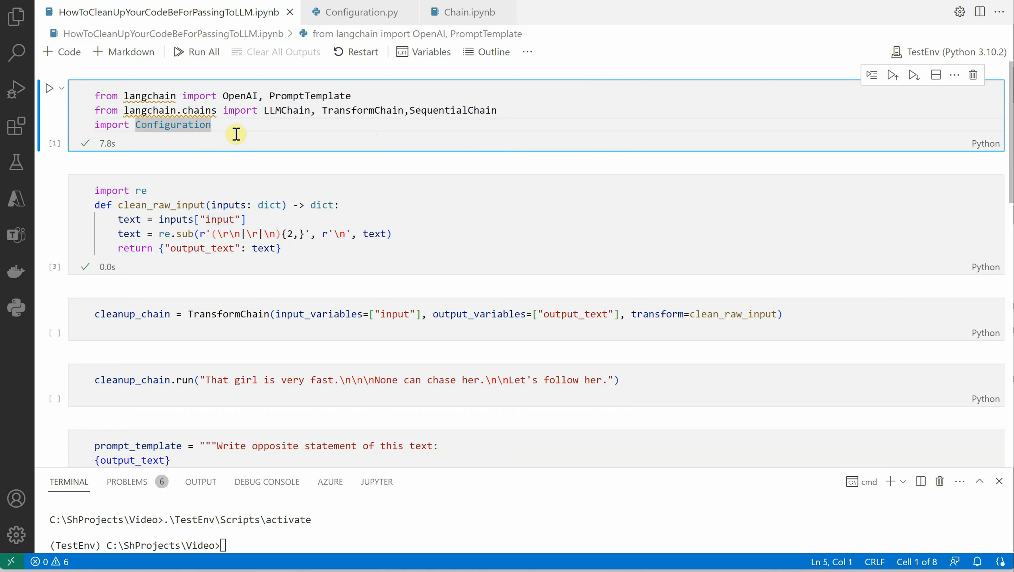
pyautogui.moveTo(238, 109)
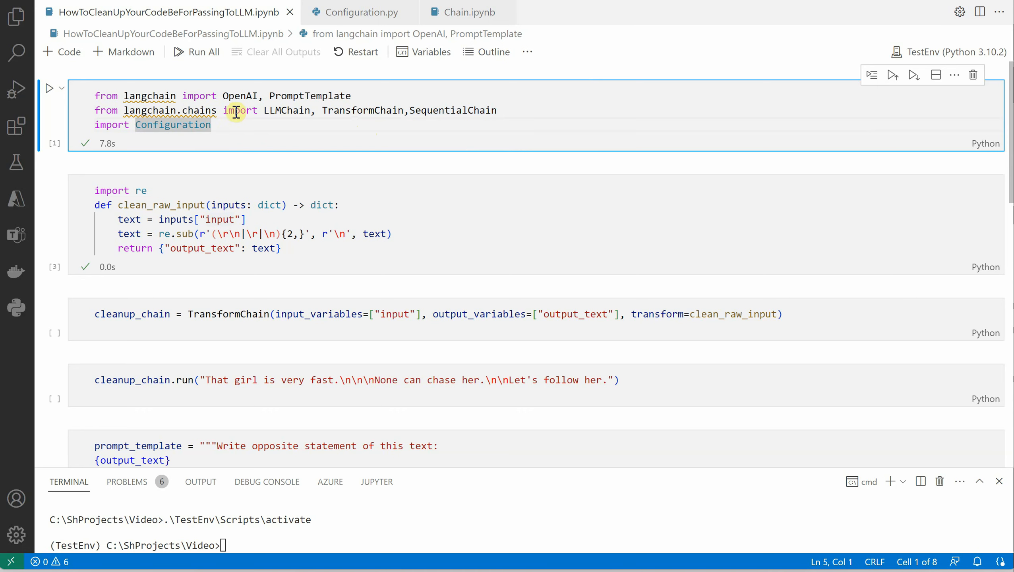
pyautogui.scroll(-3)
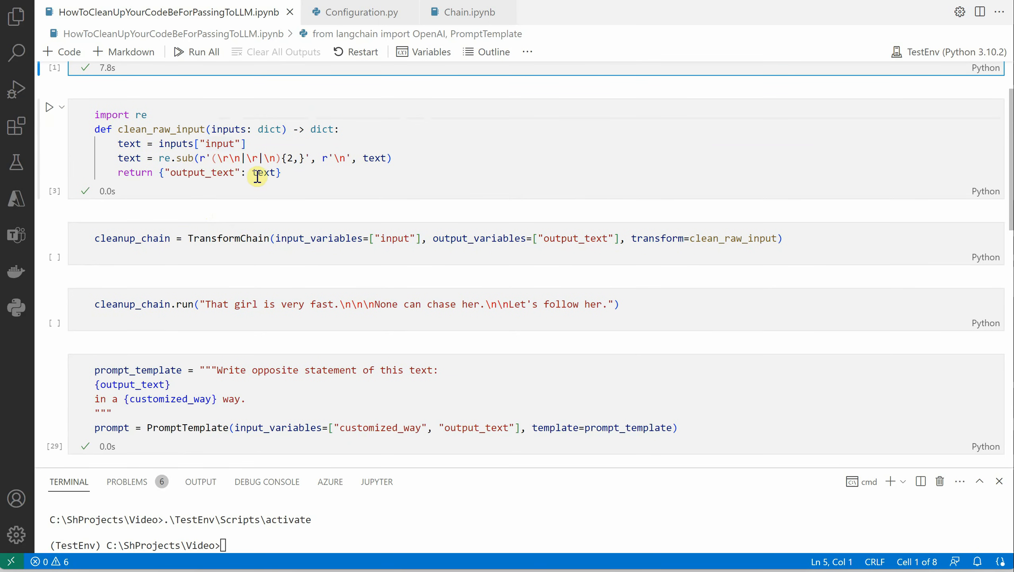
pyautogui.moveTo(298, 176)
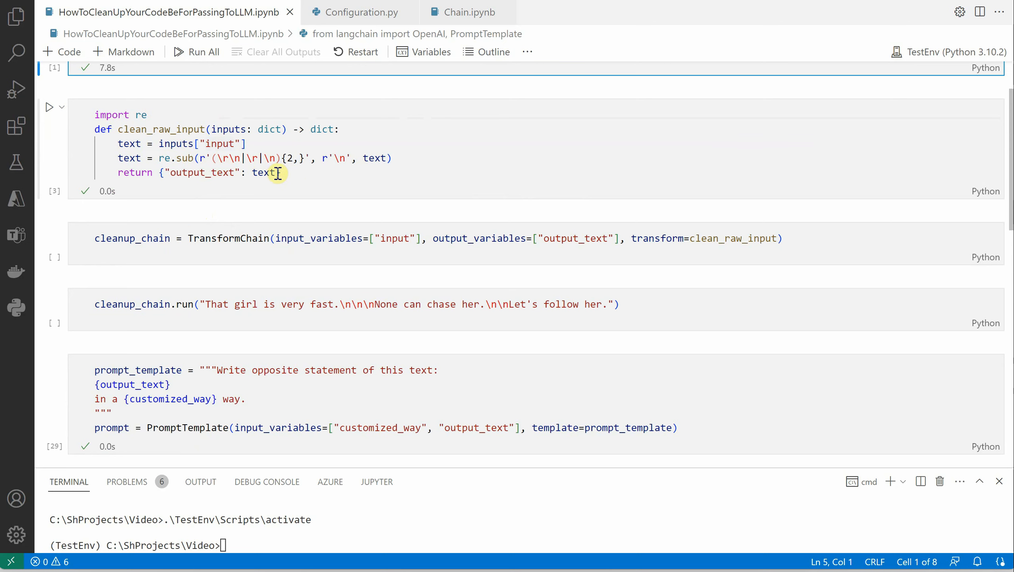
pyautogui.moveTo(276, 173)
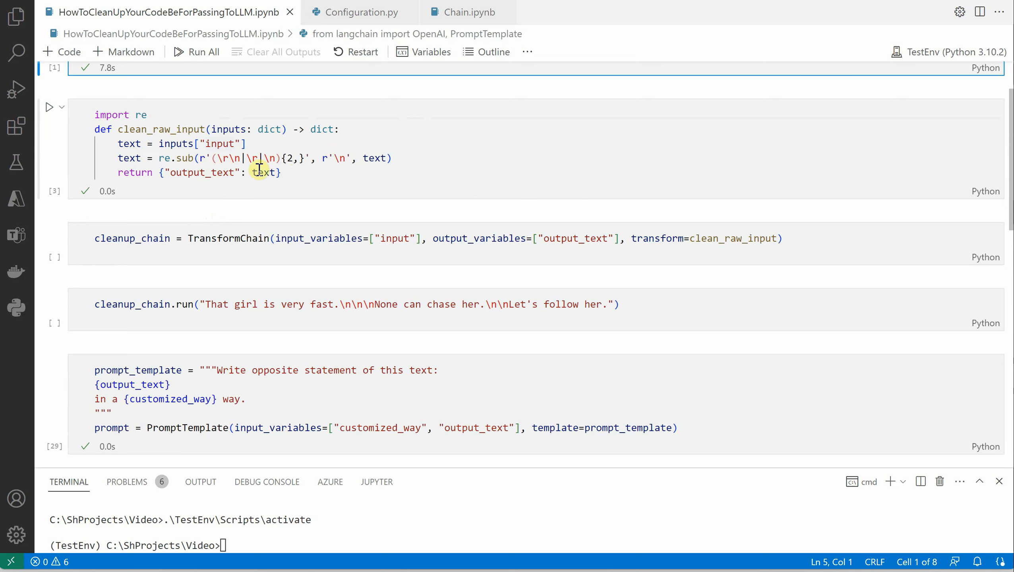
pyautogui.moveTo(227, 166)
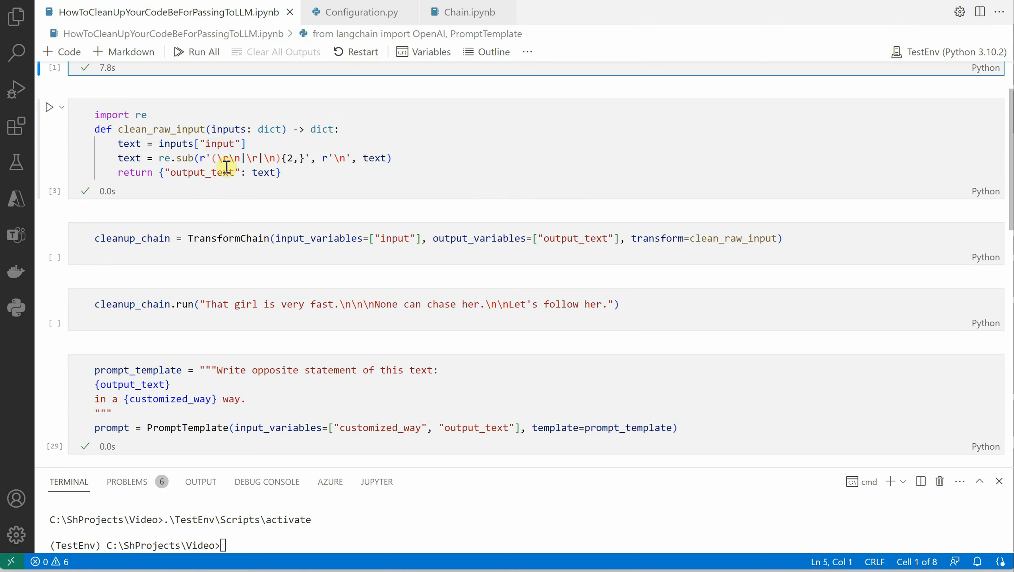
pyautogui.click(286, 158)
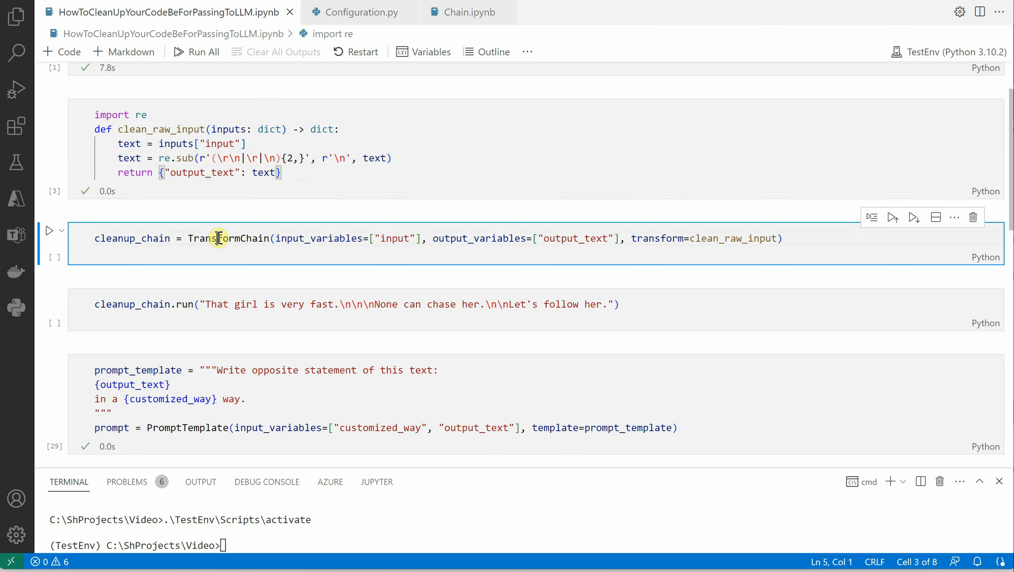
pyautogui.doubleClick(228, 238)
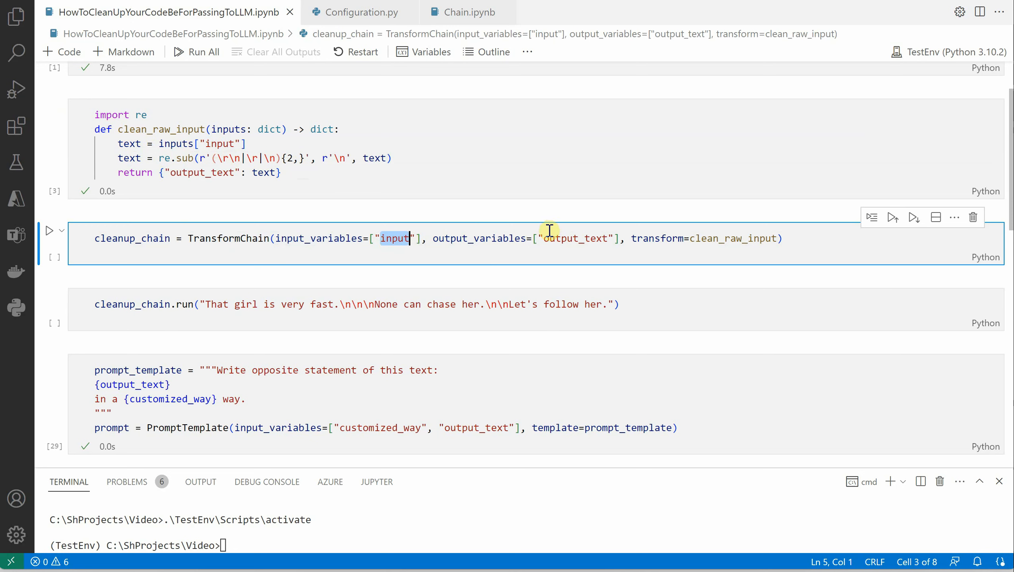
pyautogui.moveTo(567, 240)
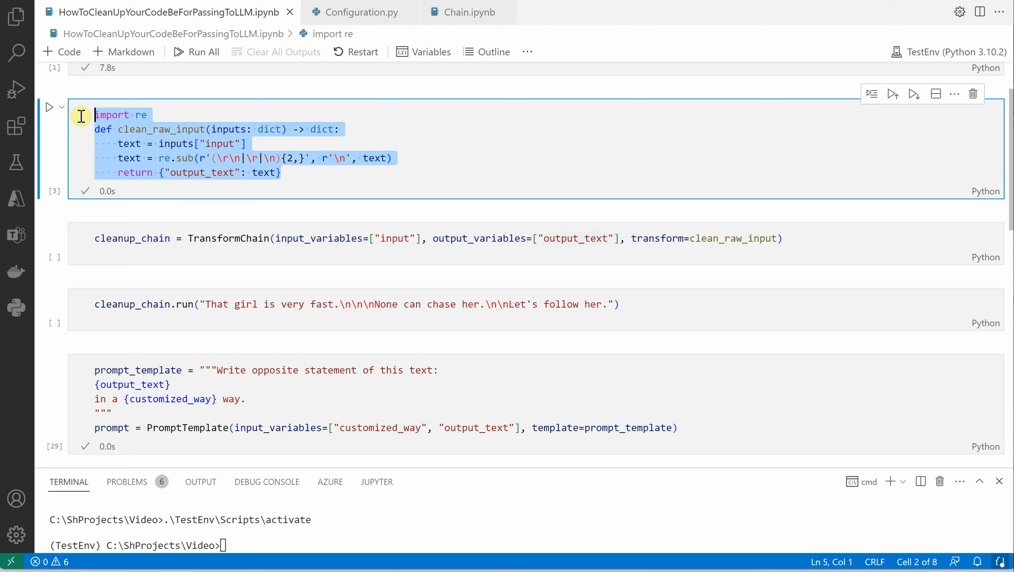
# Run the cleanup_chain TransformChain cell on the sample text and check its clean_raw_input argument.
pyautogui.click(656, 267)
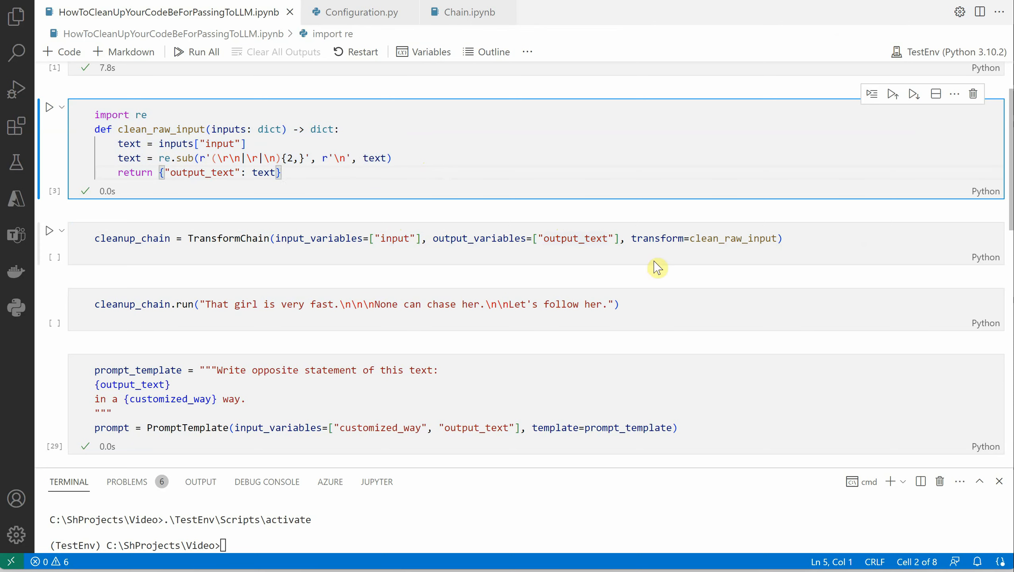
pyautogui.moveTo(717, 239)
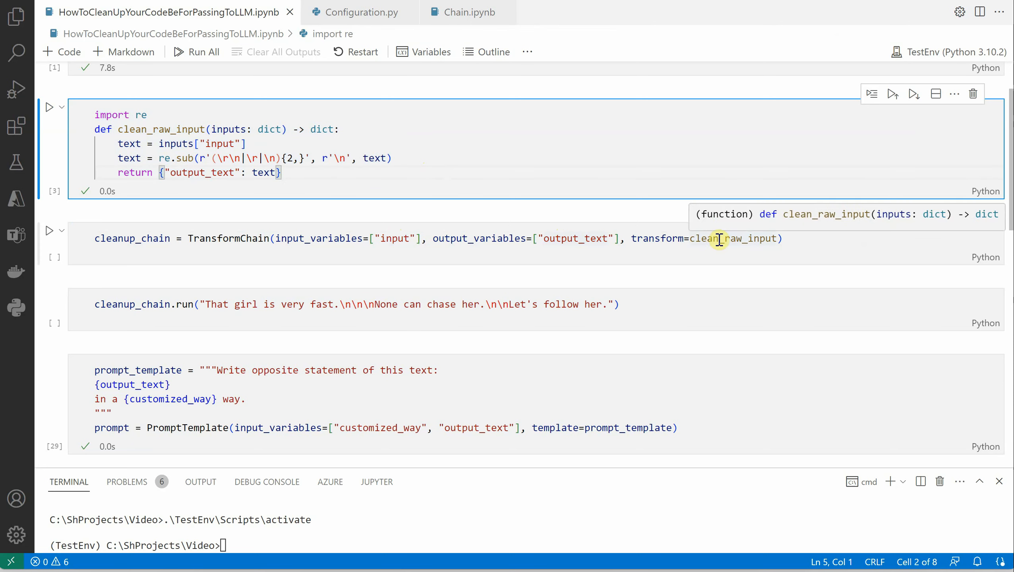
pyautogui.click(733, 237)
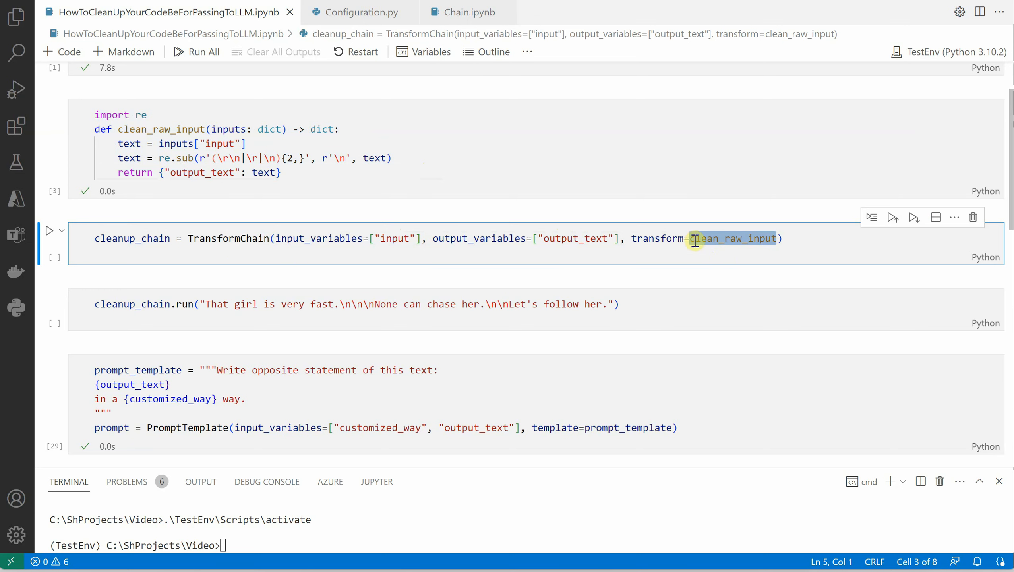
pyautogui.doubleClick(227, 237)
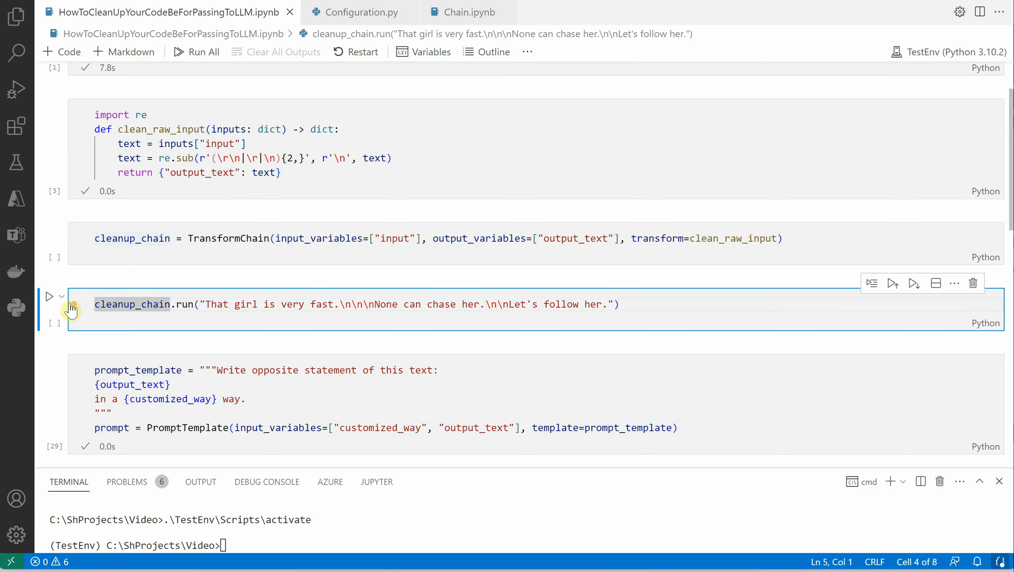
pyautogui.click(50, 296)
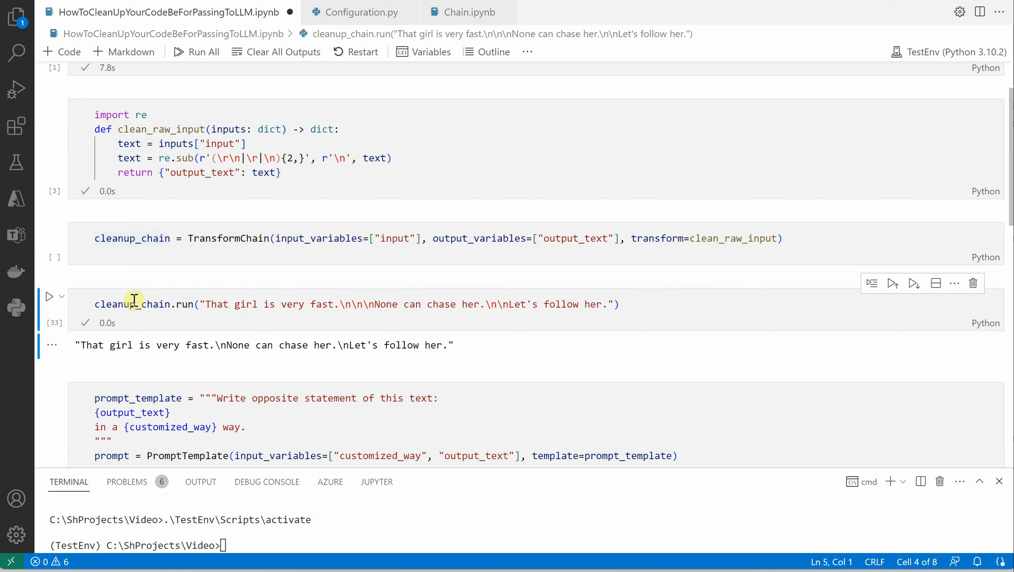
pyautogui.moveTo(233, 291)
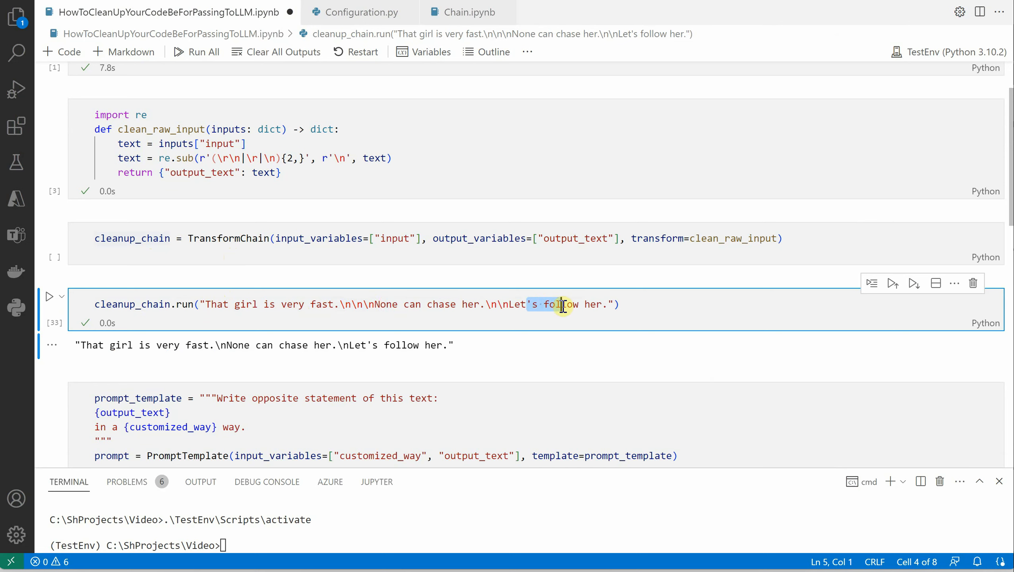
pyautogui.moveTo(183, 182)
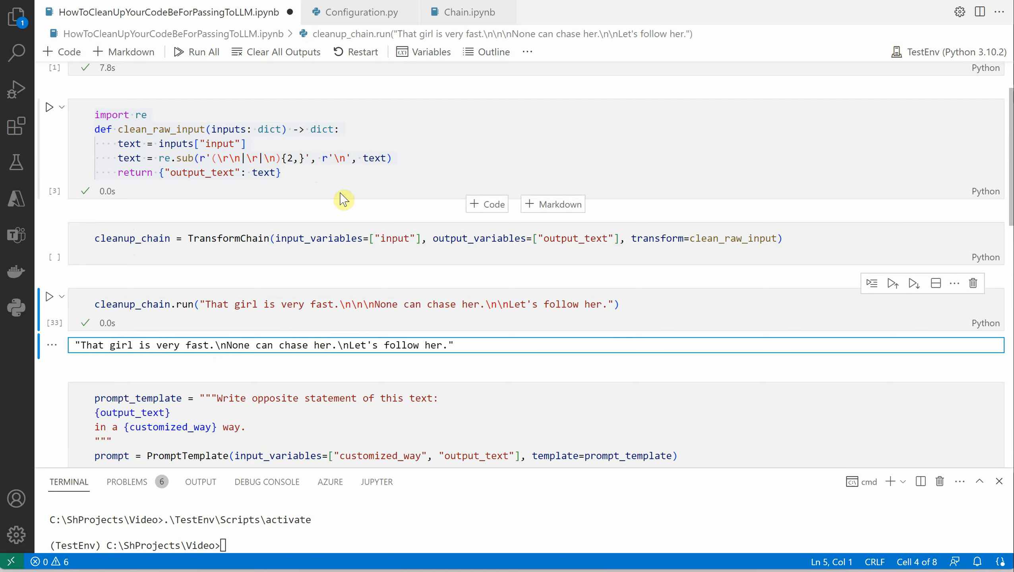
pyautogui.click(194, 161)
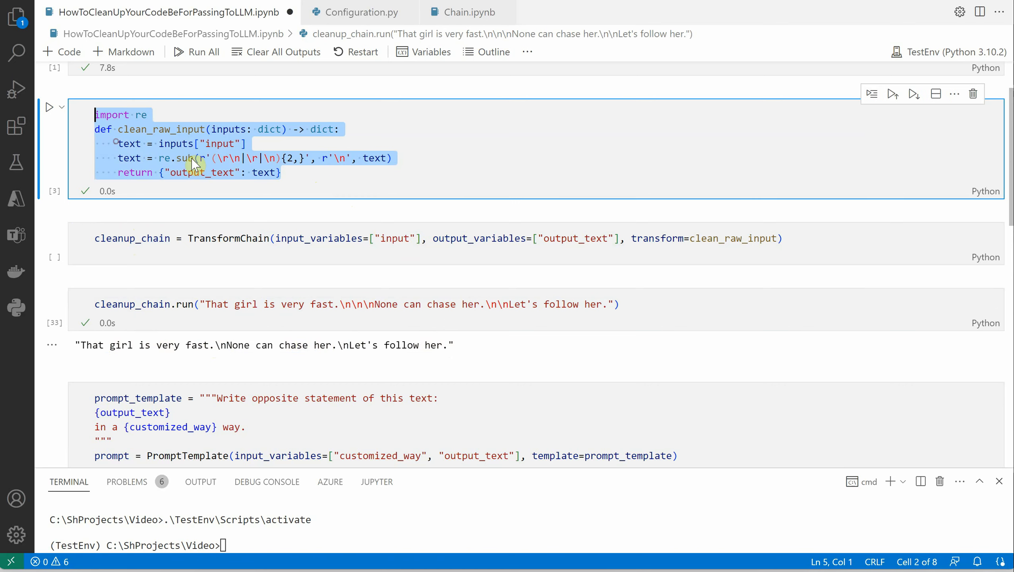
pyautogui.click(300, 158)
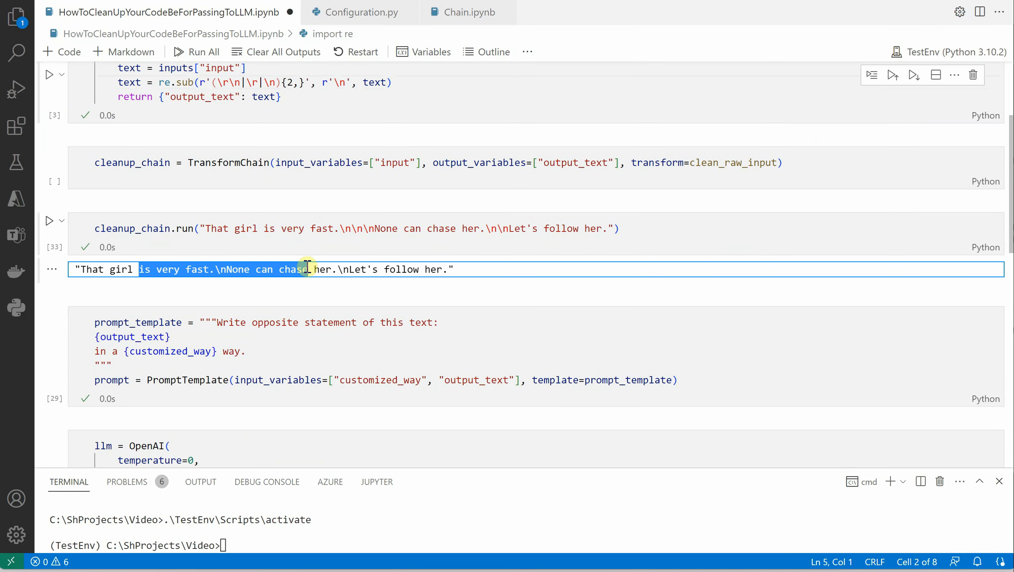
pyautogui.click(303, 228)
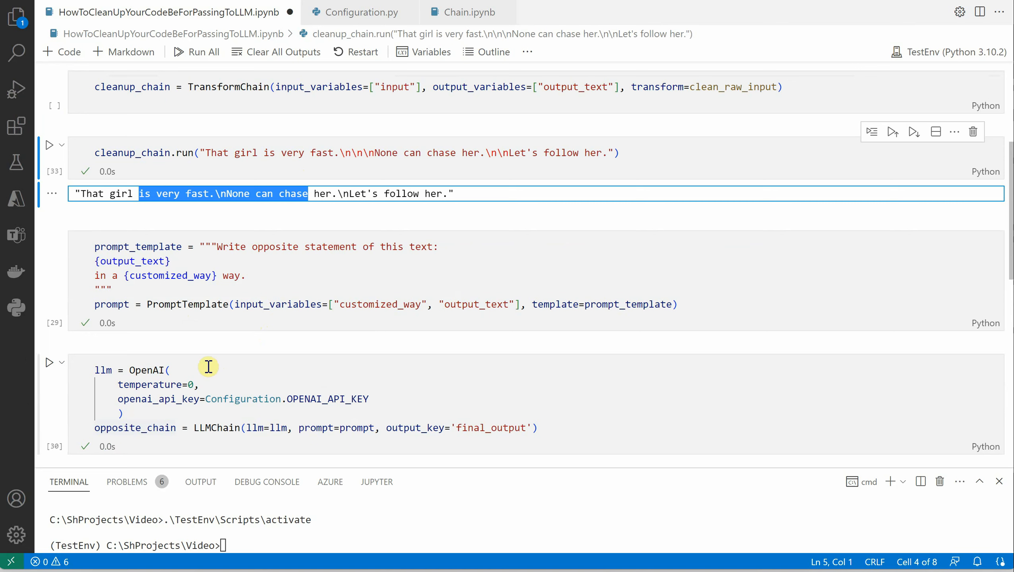
pyautogui.moveTo(244, 241)
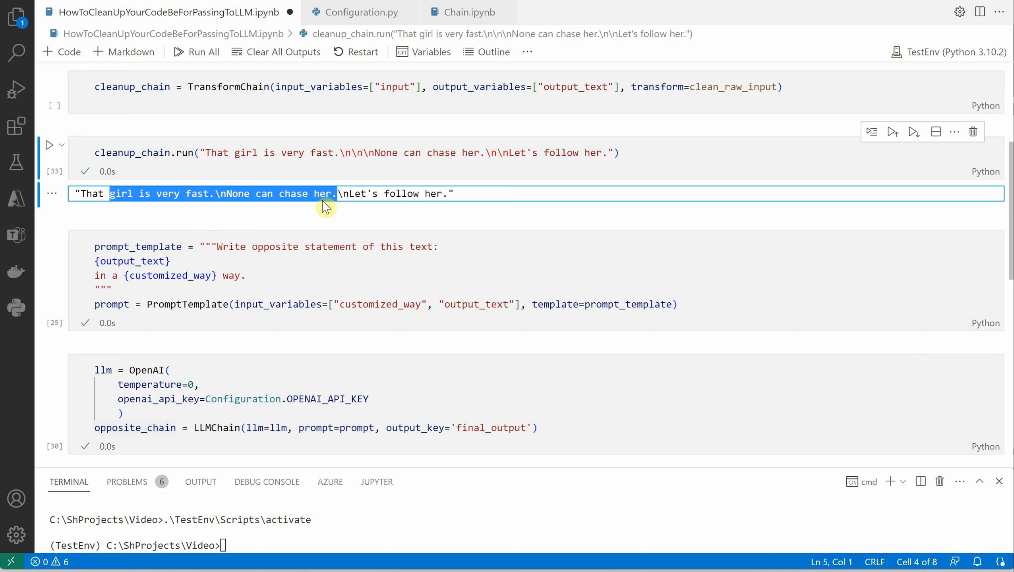
pyautogui.moveTo(372, 237)
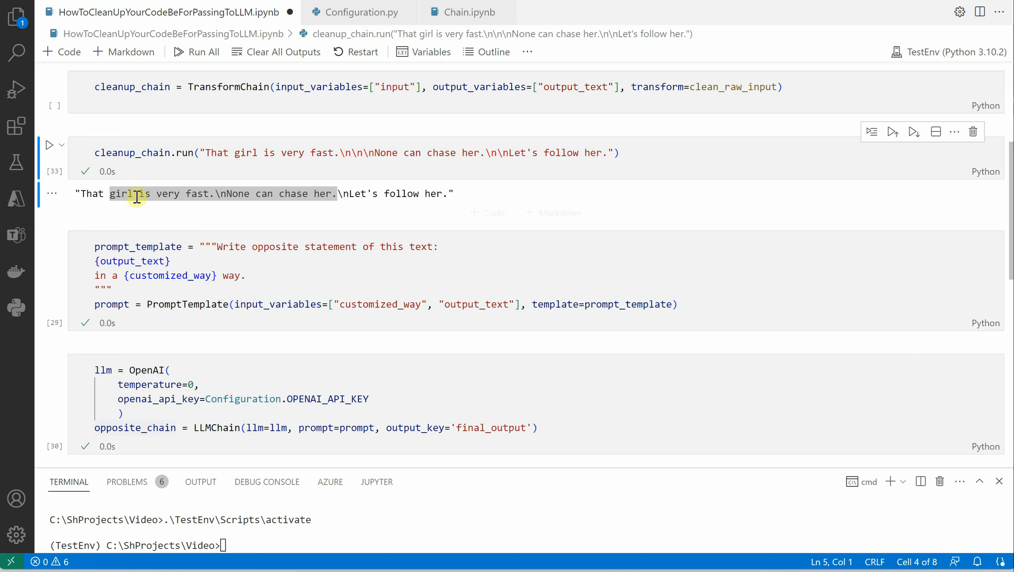
pyautogui.moveTo(248, 244)
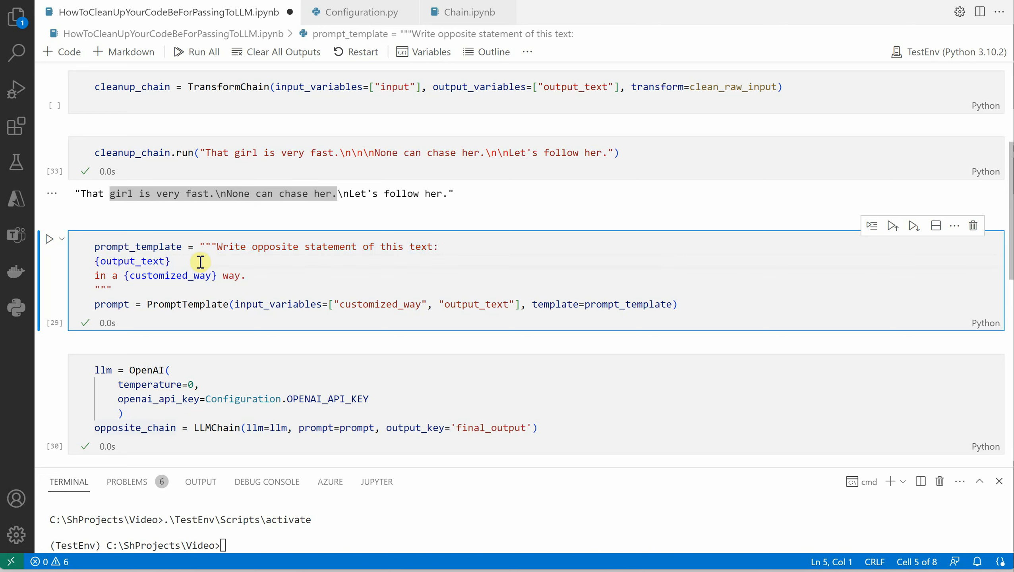
# Inspect the opposite_chain LLMChain cell: OPENAI_API_KEY, llm, prompt_template and the final_output key.
pyautogui.doubleClick(131, 261)
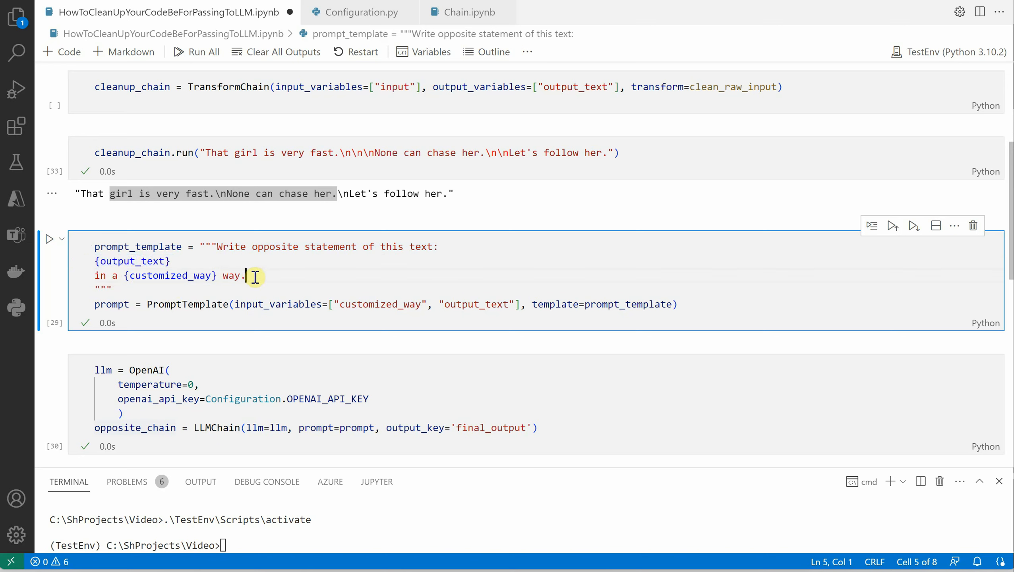
pyautogui.moveTo(275, 286)
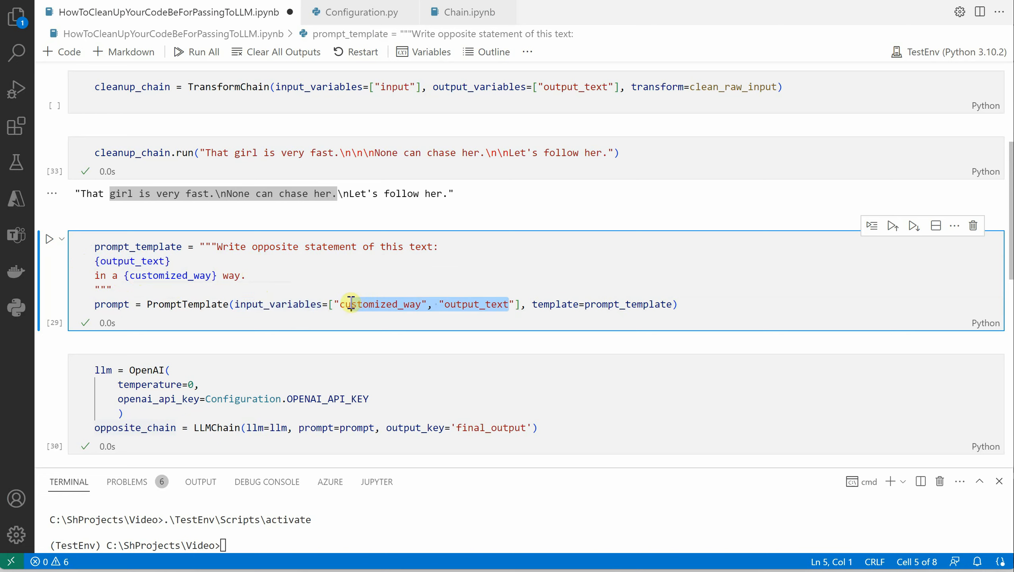
pyautogui.moveTo(387, 208)
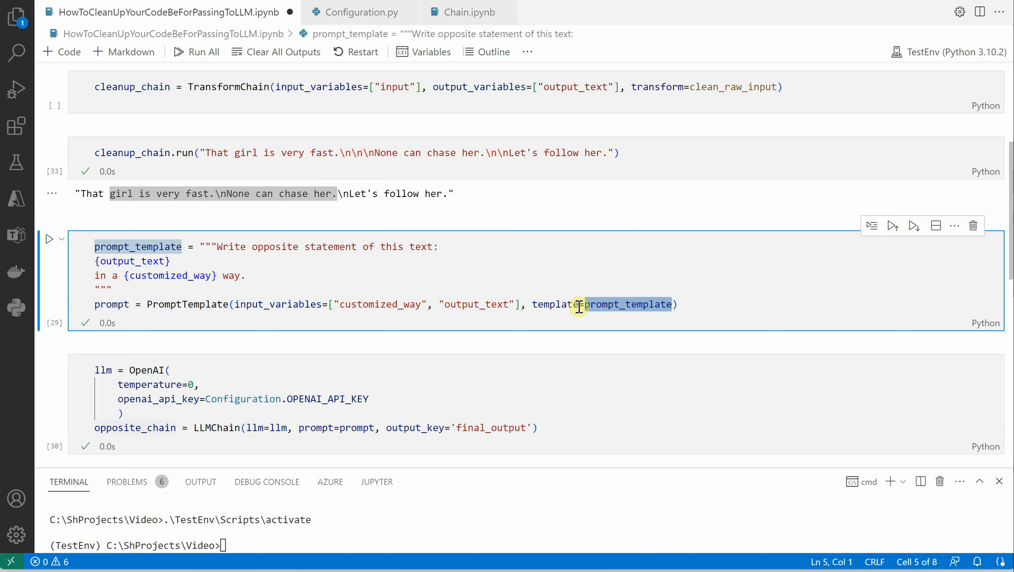
pyautogui.doubleClick(554, 304)
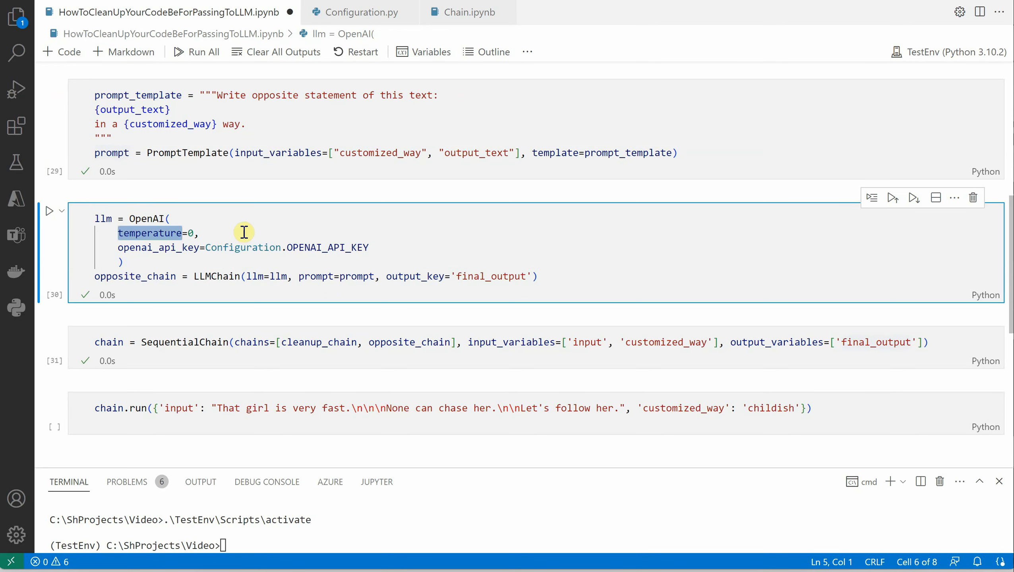
pyautogui.doubleClick(328, 247)
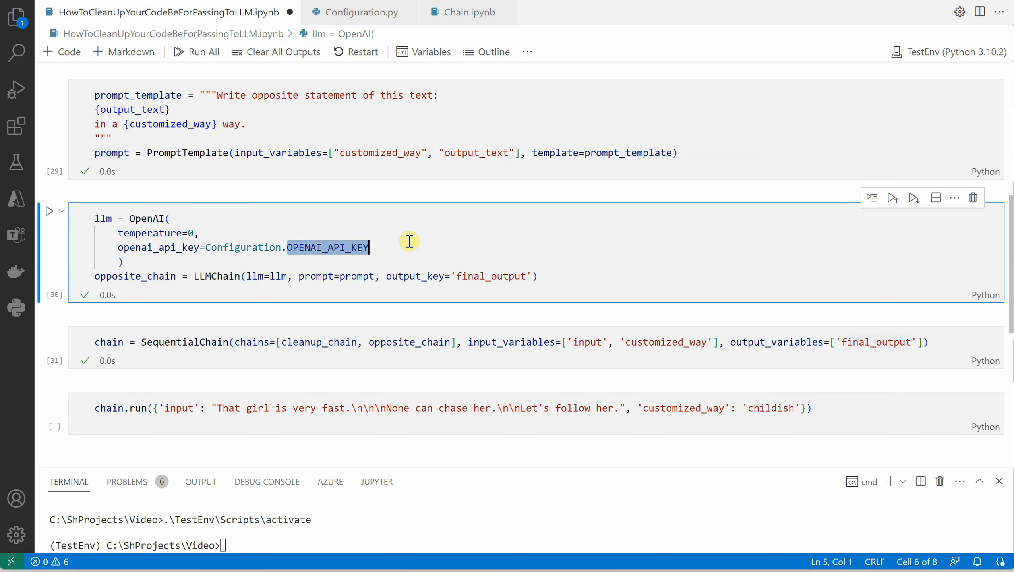
pyautogui.doubleClick(216, 275)
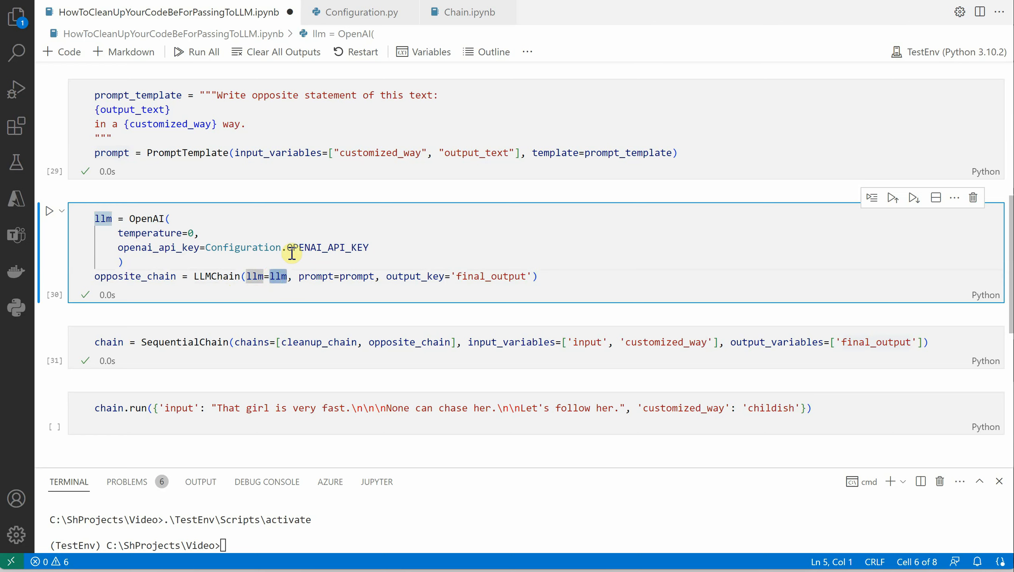
pyautogui.moveTo(317, 247)
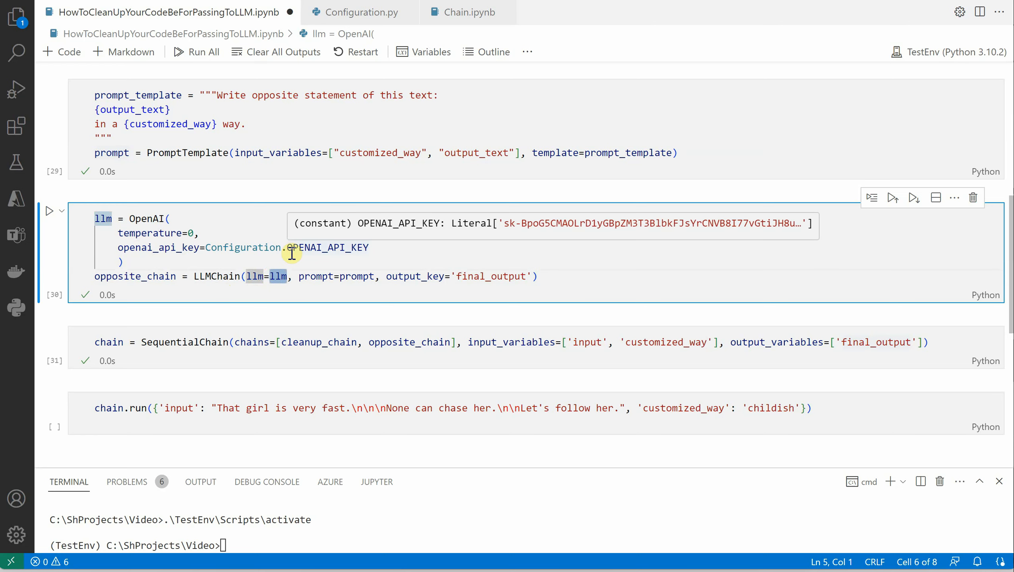
pyautogui.moveTo(331, 276)
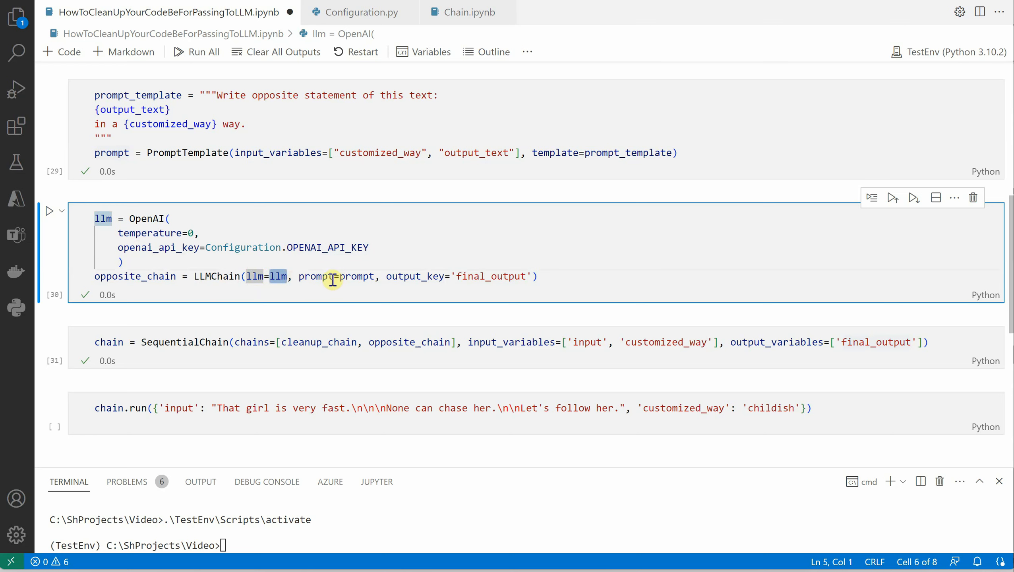
pyautogui.doubleClick(356, 275)
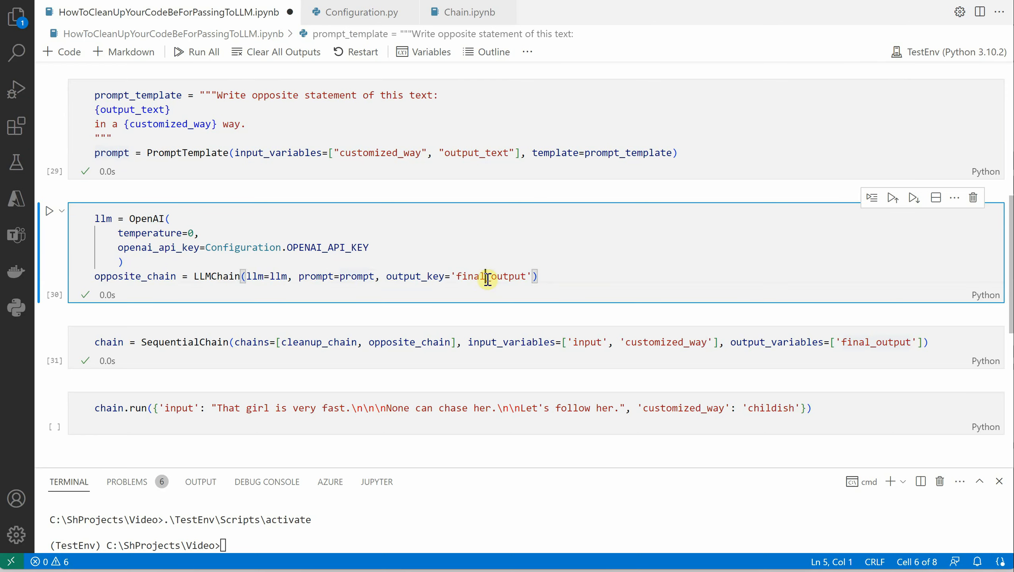
pyautogui.doubleClick(490, 276)
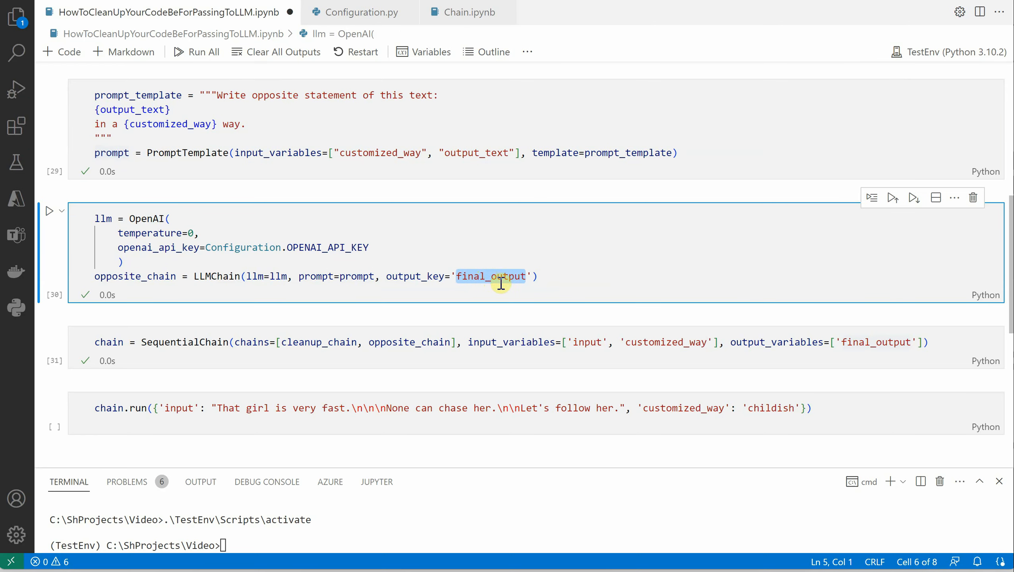
pyautogui.moveTo(251, 266)
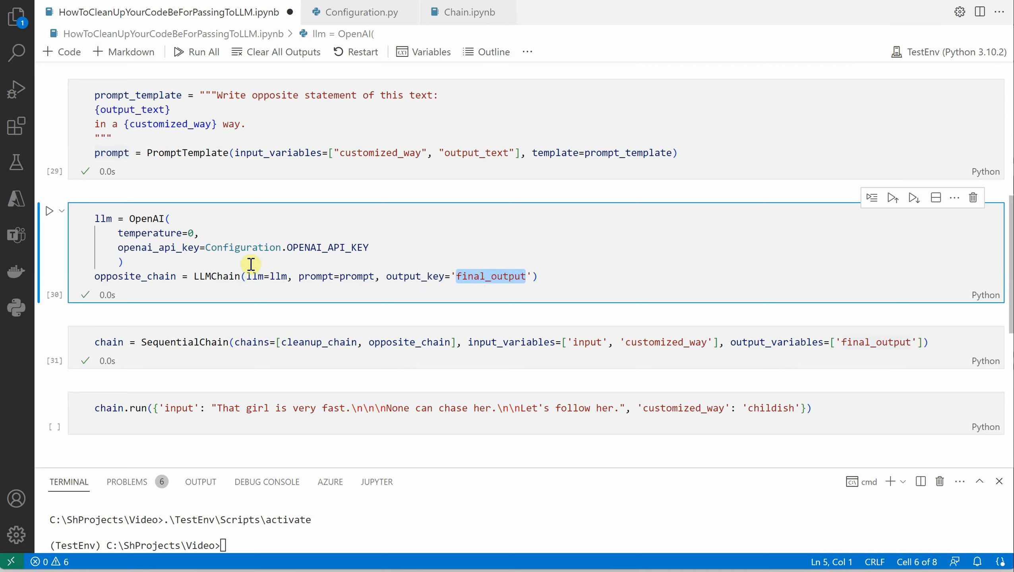
pyautogui.moveTo(157, 196)
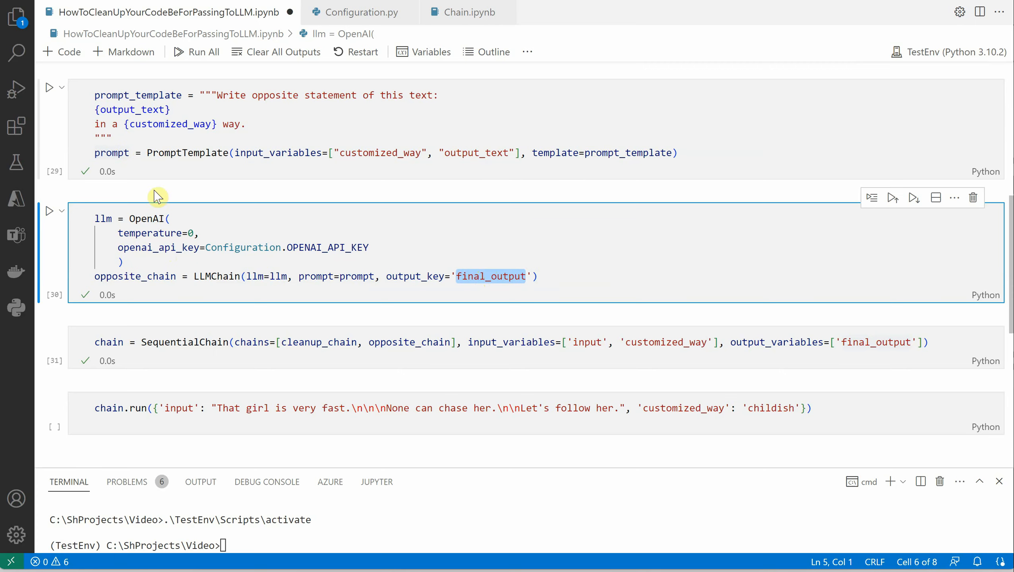
pyautogui.moveTo(166, 205)
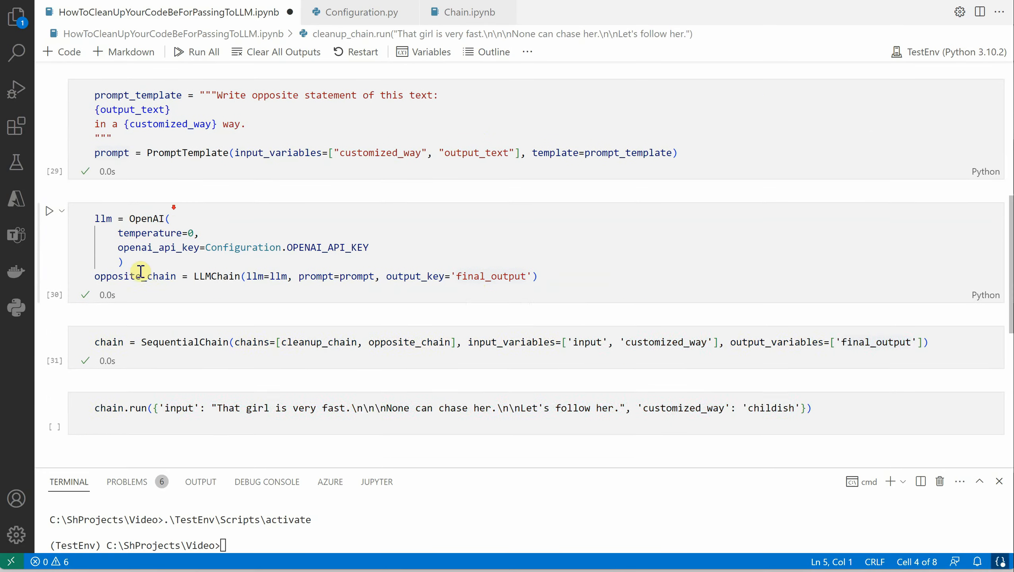
pyautogui.doubleClick(134, 275)
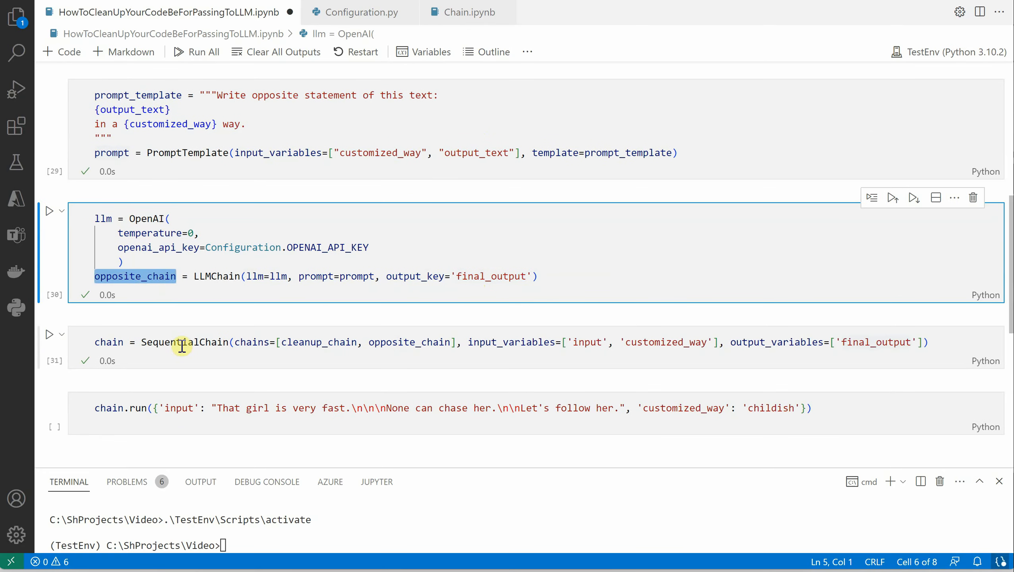
pyautogui.moveTo(185, 342)
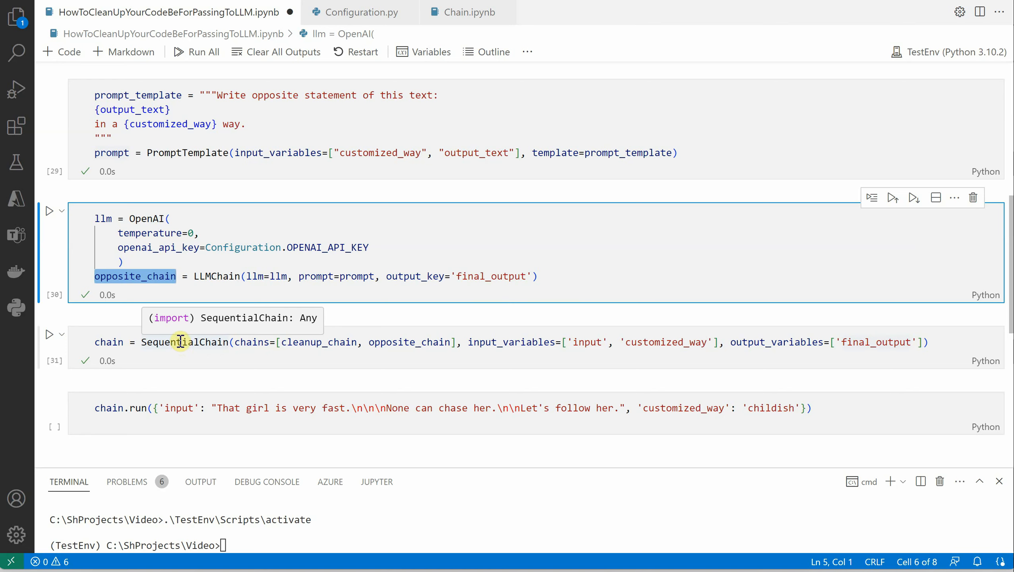
# Check the SequentialChain's chains list and input variable, then execute chain.run on the sample text.
pyautogui.click(213, 341)
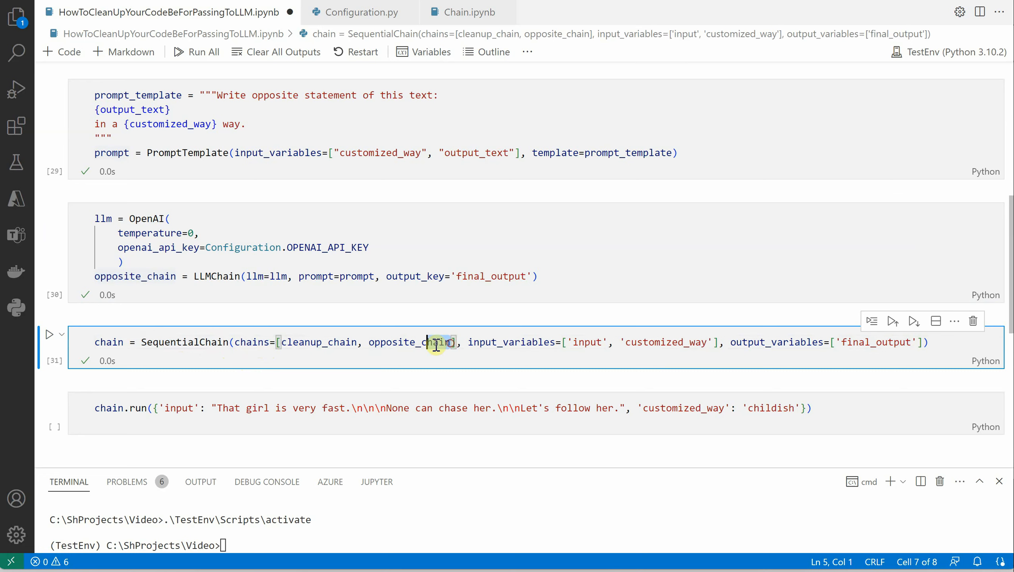
pyautogui.doubleClick(411, 341)
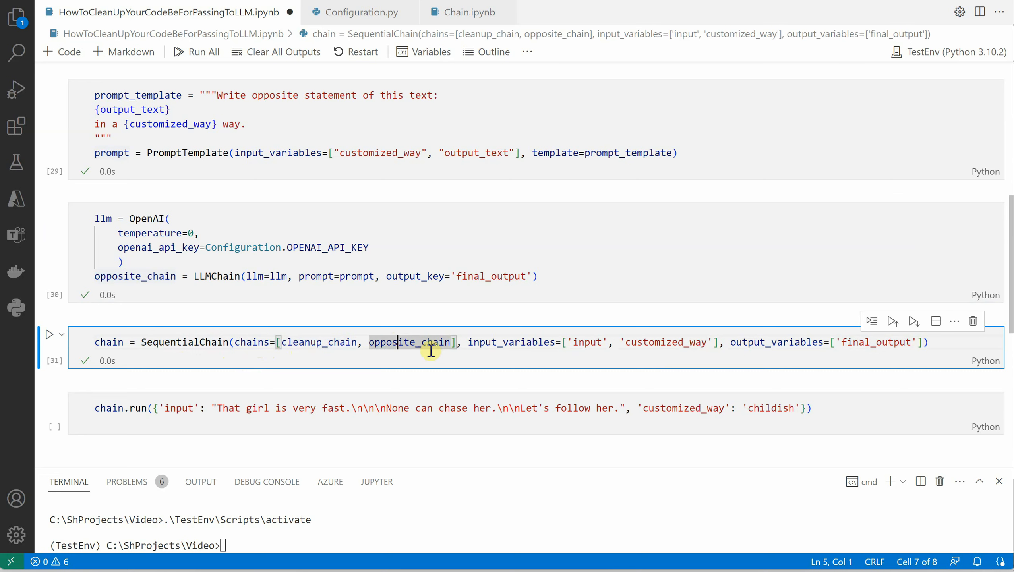
pyautogui.moveTo(540, 338)
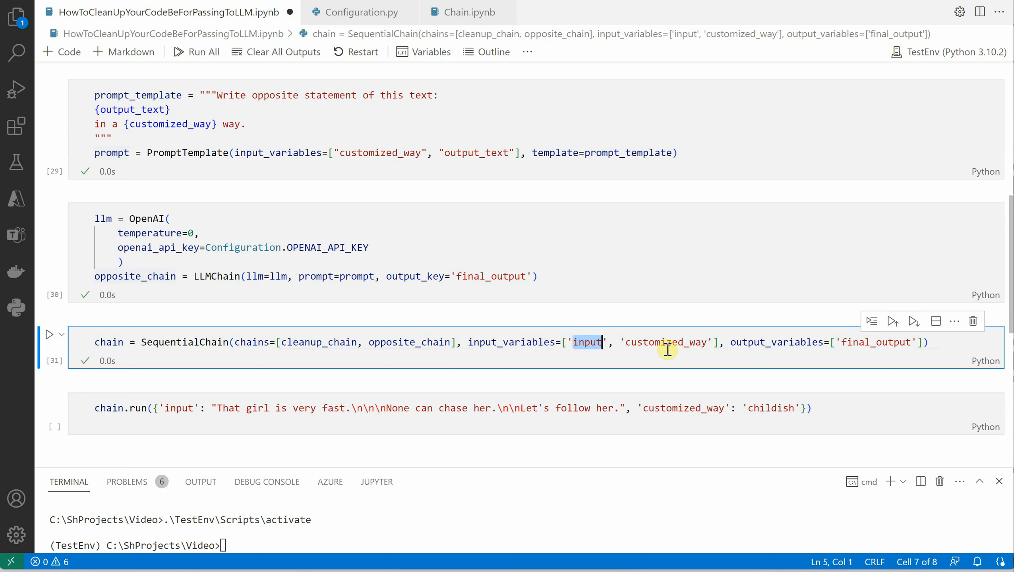
pyautogui.moveTo(636, 351)
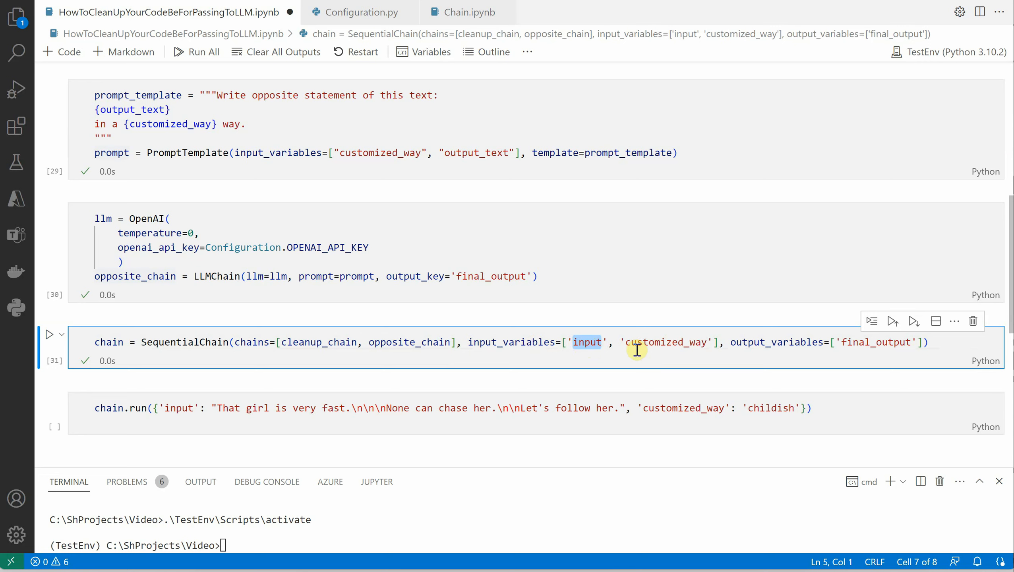
pyautogui.moveTo(588, 345)
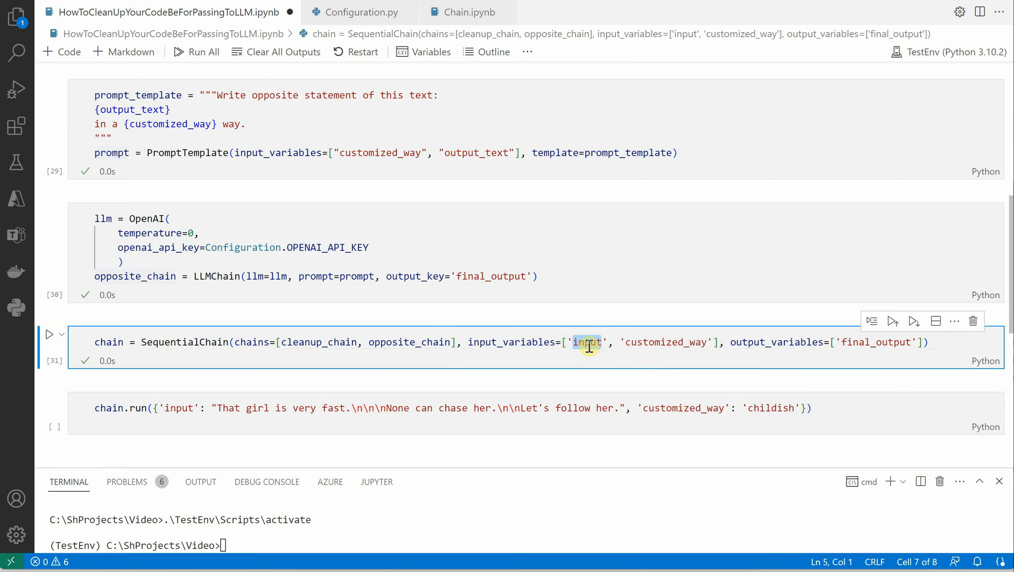
pyautogui.scroll(3)
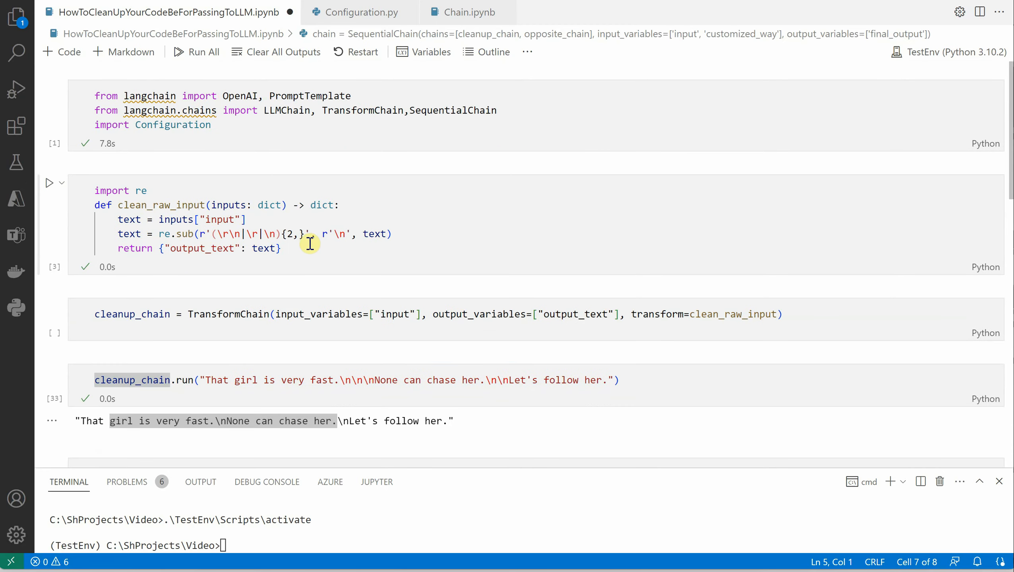
pyautogui.click(218, 219)
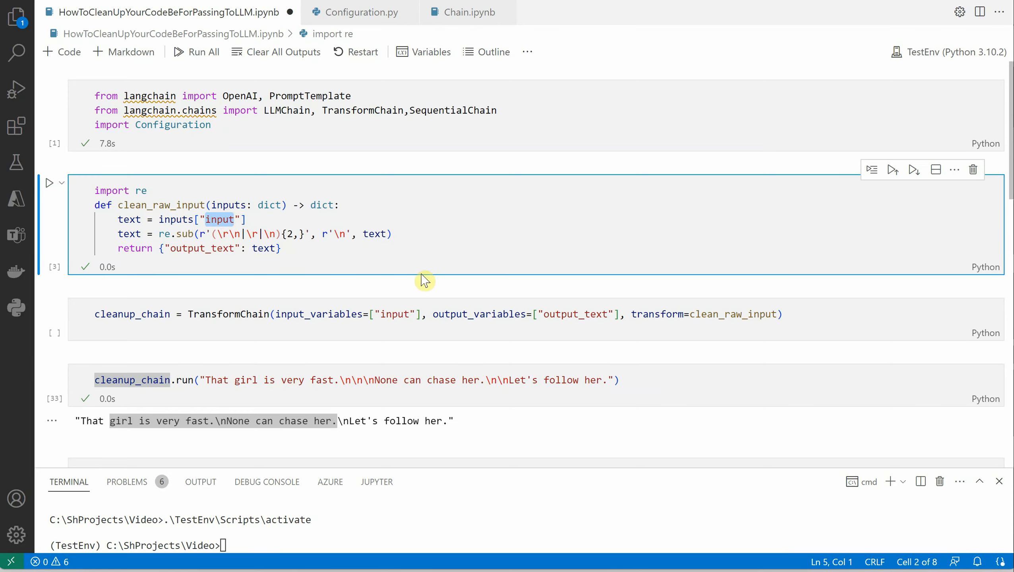
pyautogui.scroll(-3)
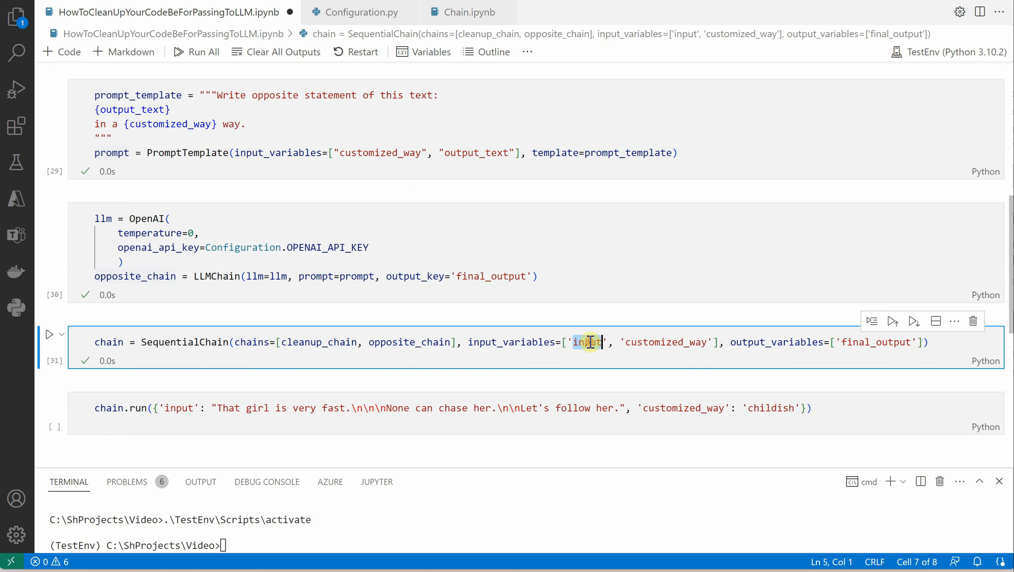
pyautogui.doubleClick(664, 342)
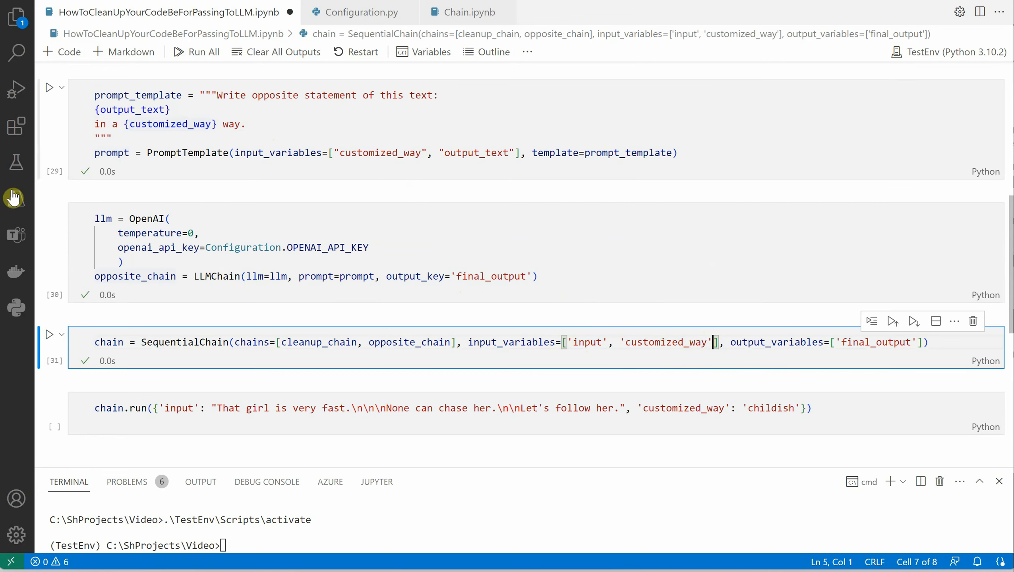
pyautogui.moveTo(886, 359)
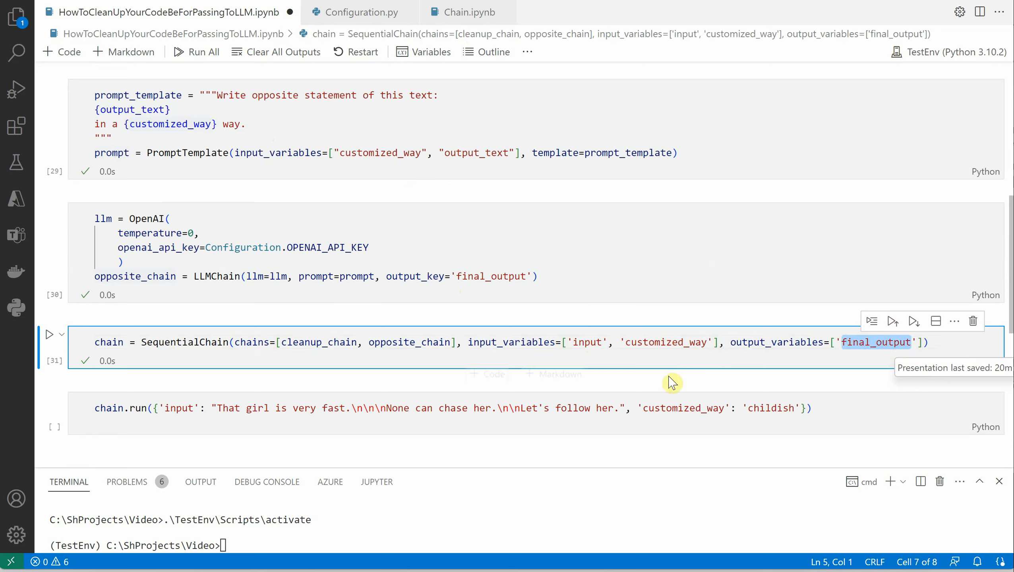
pyautogui.moveTo(165, 368)
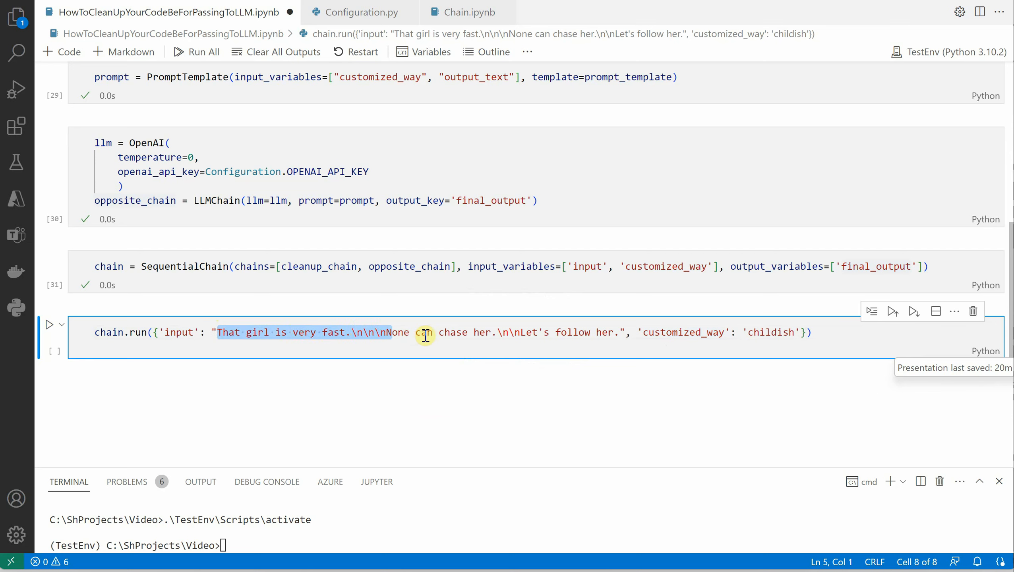
pyautogui.moveTo(498, 335)
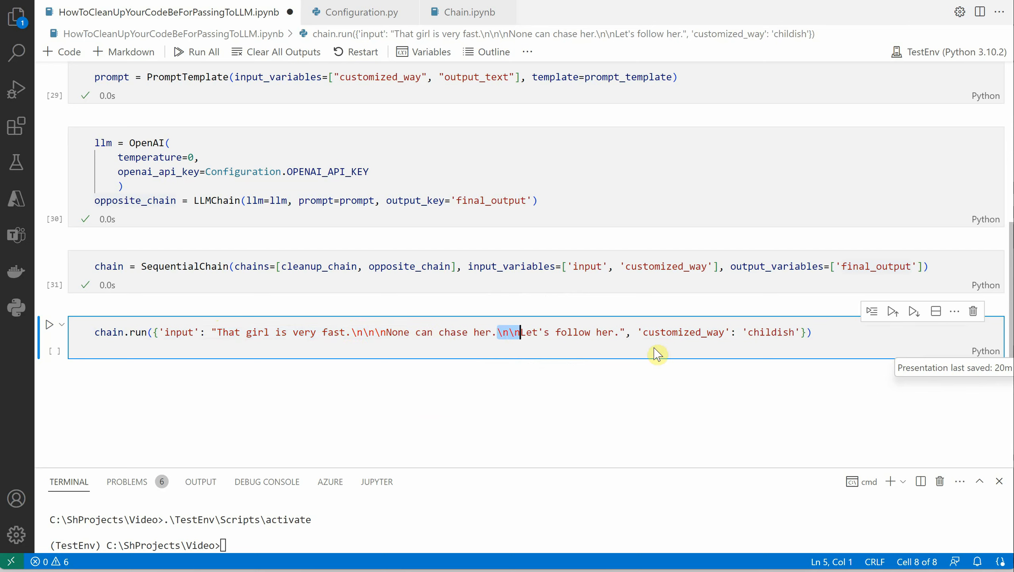
pyautogui.doubleClick(770, 332)
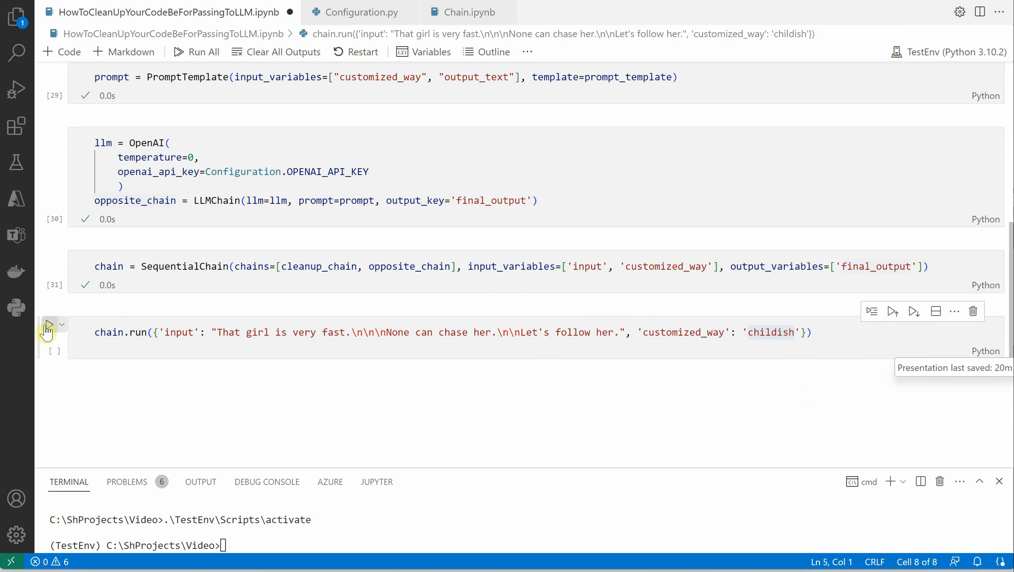
pyautogui.click(49, 327)
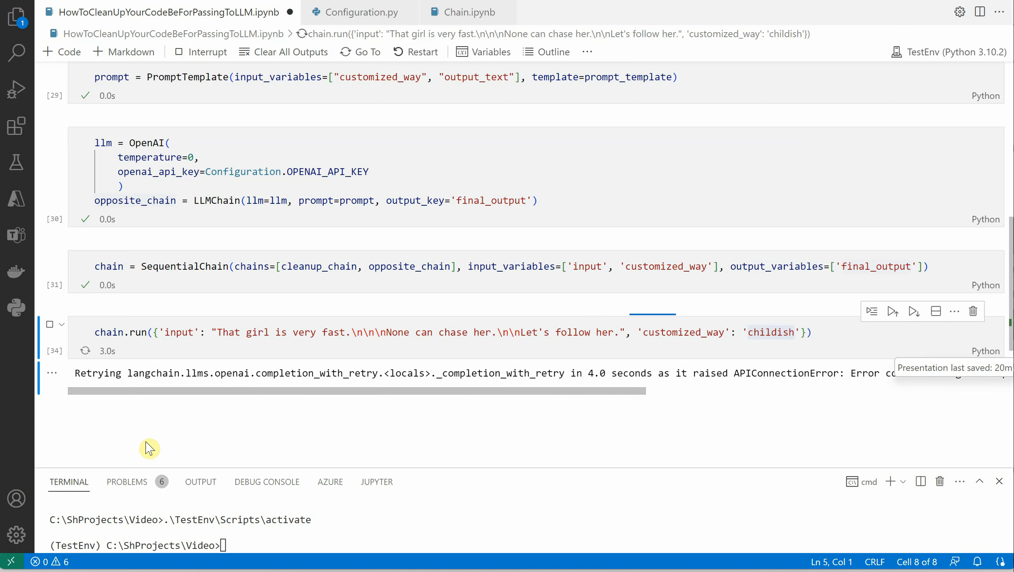
pyautogui.moveTo(173, 403)
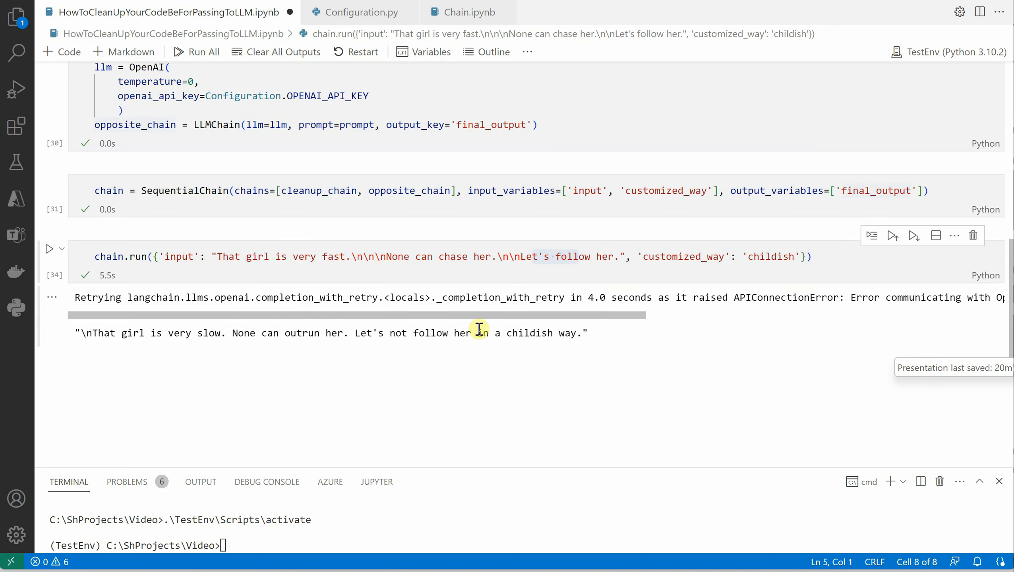
pyautogui.moveTo(641, 343)
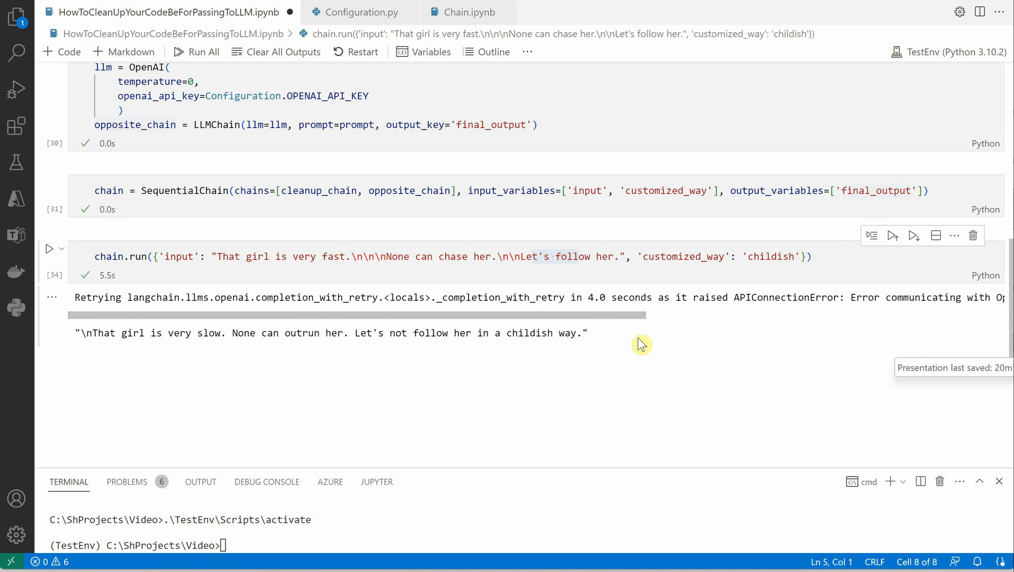
pyautogui.moveTo(613, 327)
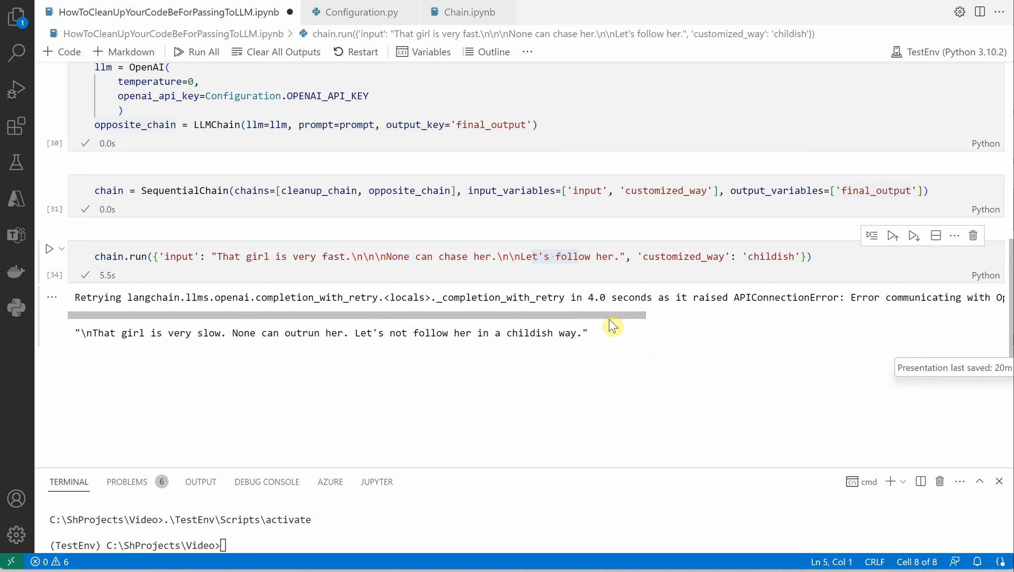
pyautogui.moveTo(618, 348)
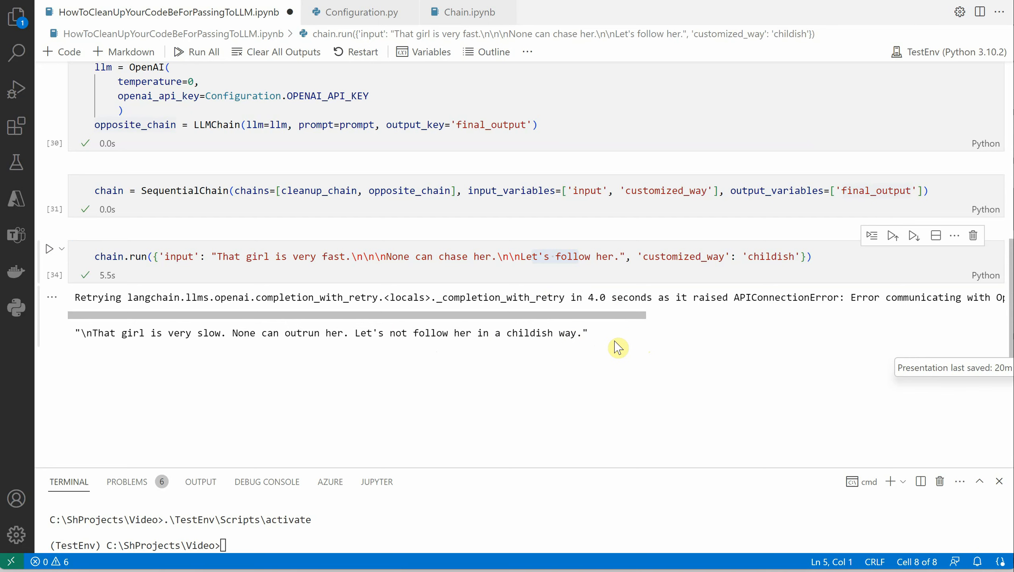
pyautogui.moveTo(593, 383)
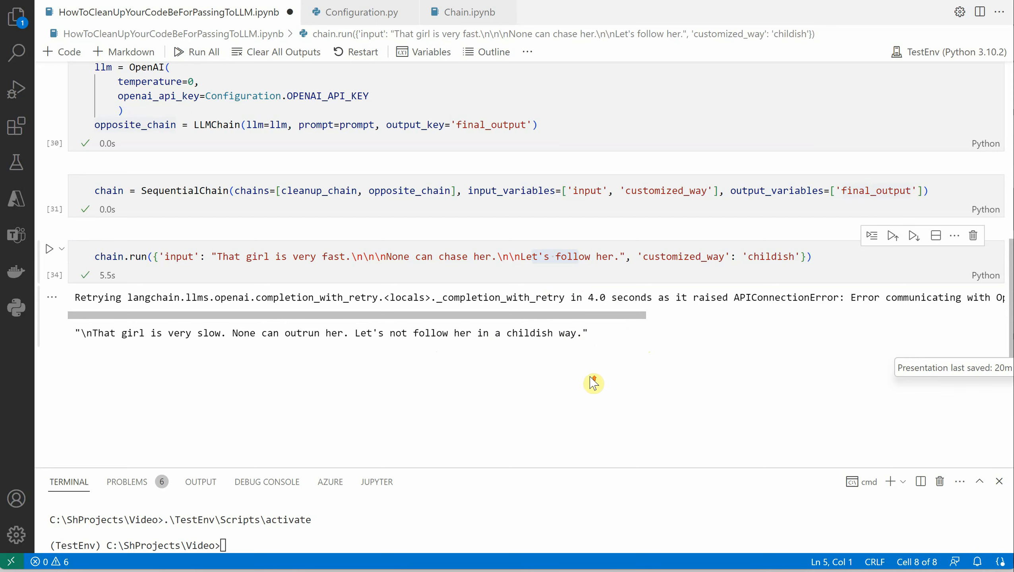
pyautogui.scroll(3)
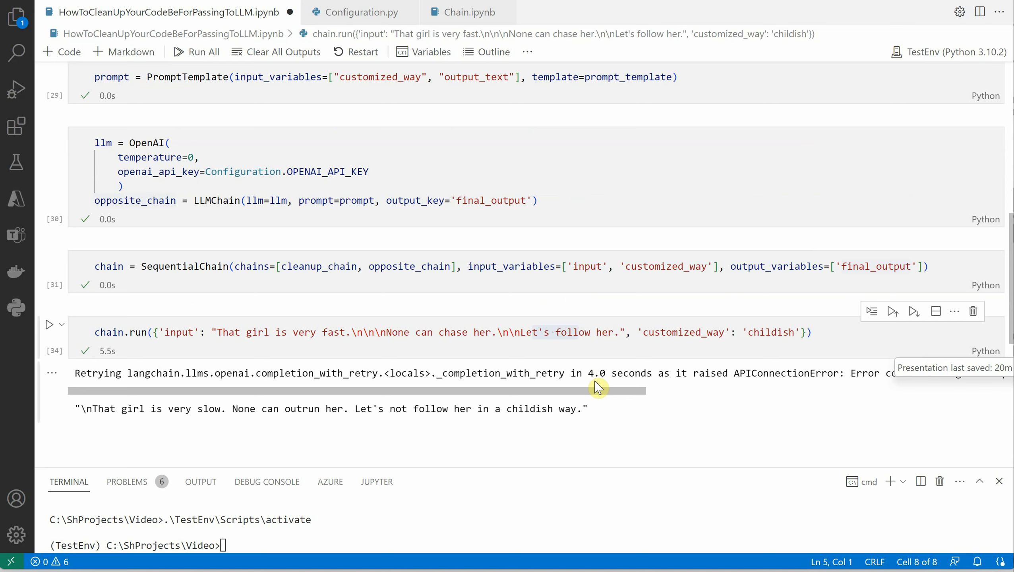
pyautogui.moveTo(602, 383)
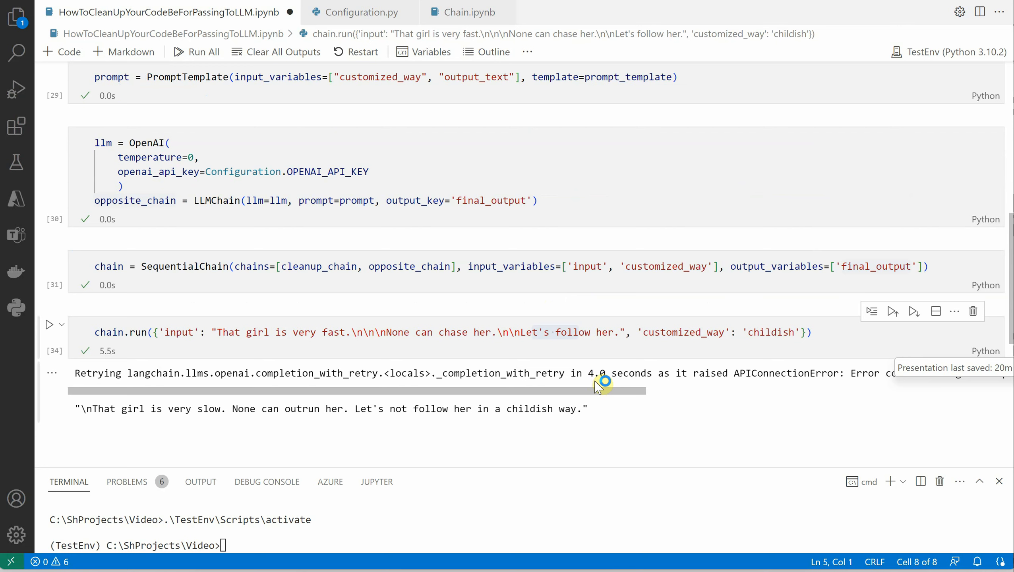
pyautogui.moveTo(787, 342)
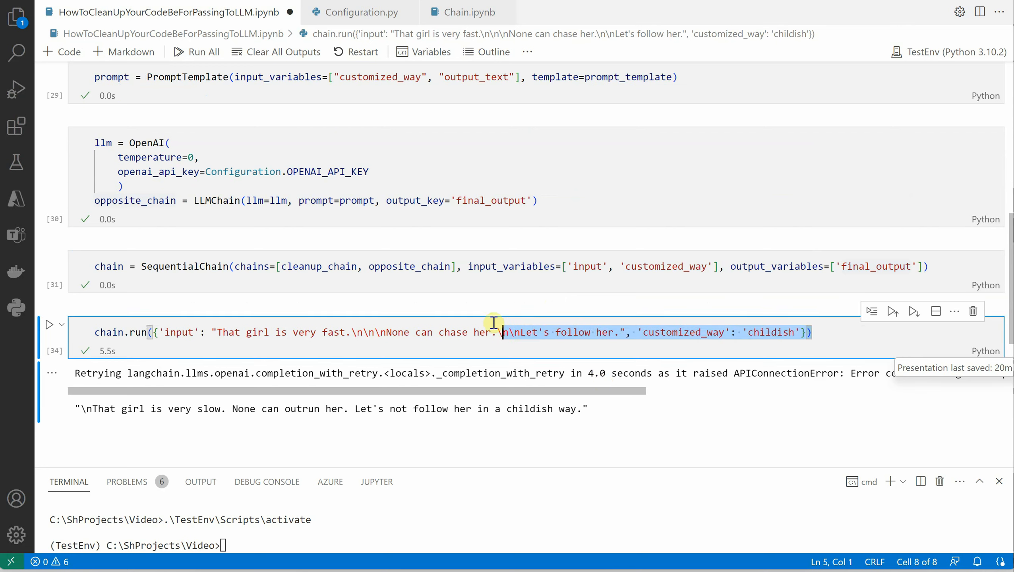
pyautogui.click(90, 331)
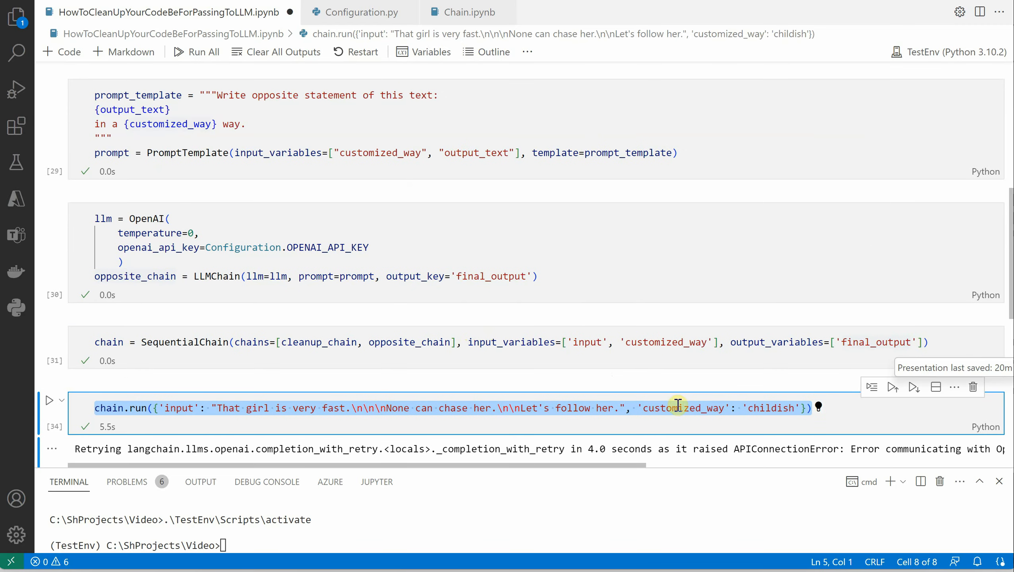
pyautogui.scroll(-3)
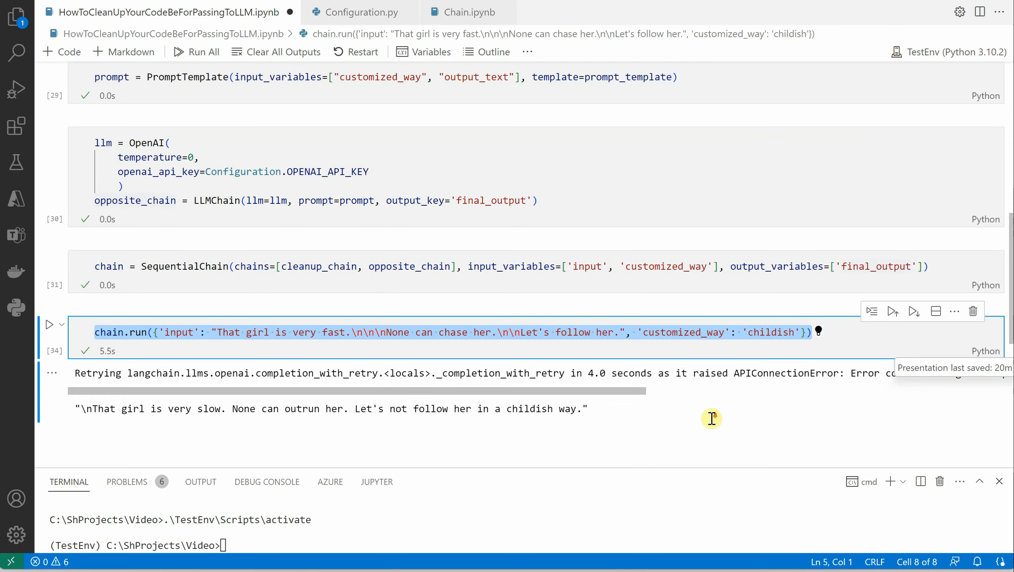
pyautogui.moveTo(380, 367)
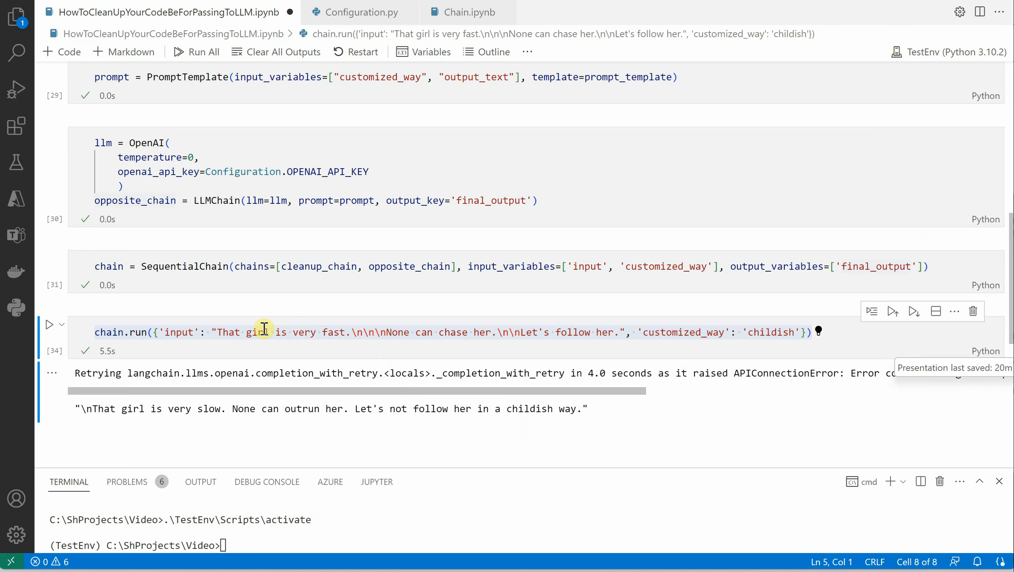
pyautogui.moveTo(361, 324)
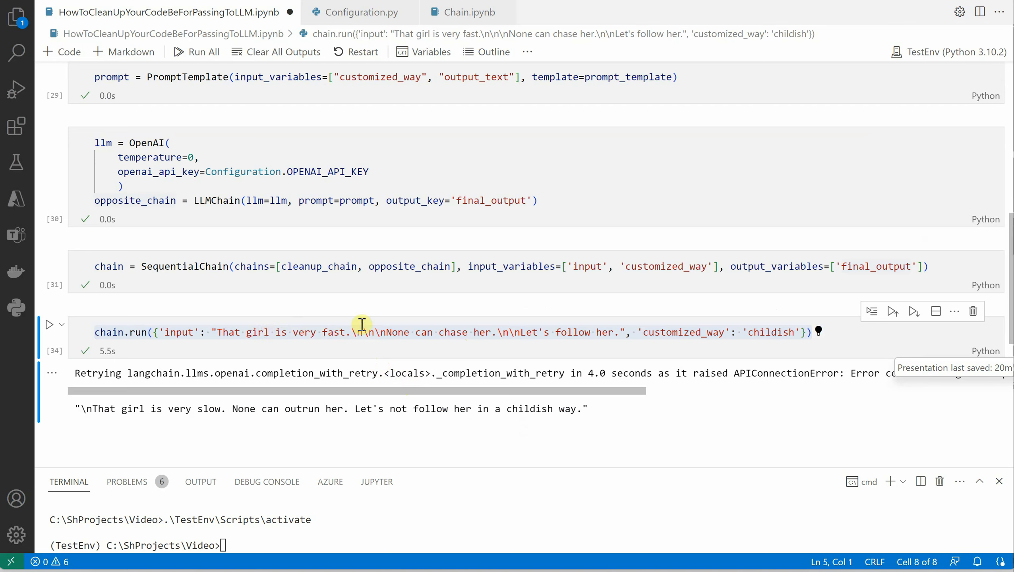
pyautogui.moveTo(490, 373)
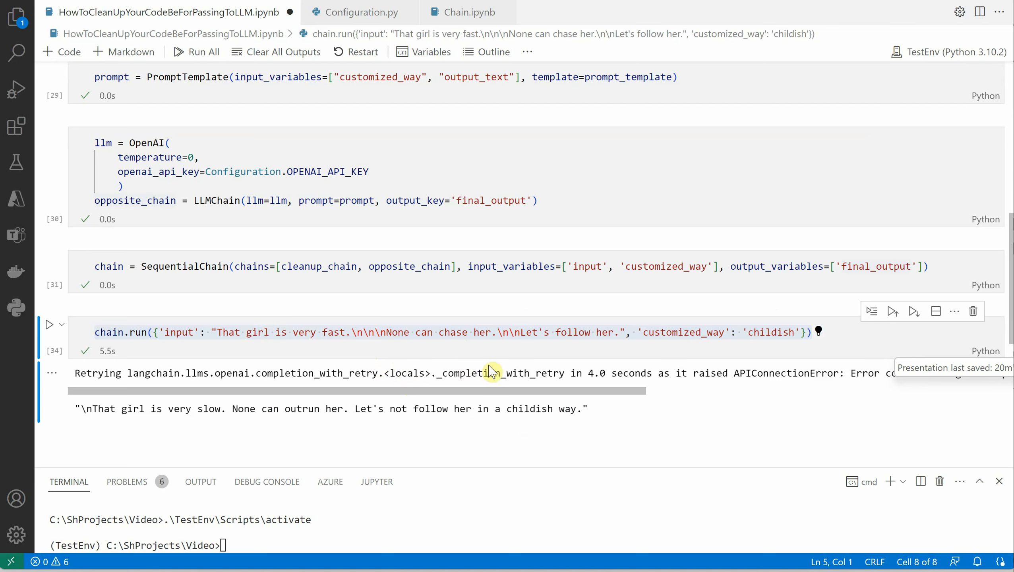
pyautogui.moveTo(527, 402)
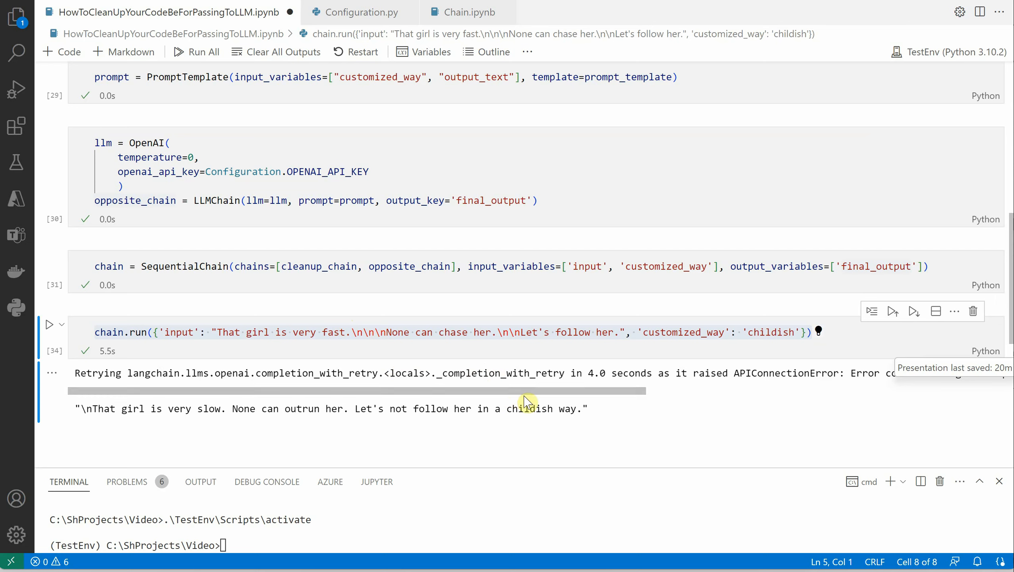
pyautogui.moveTo(552, 427)
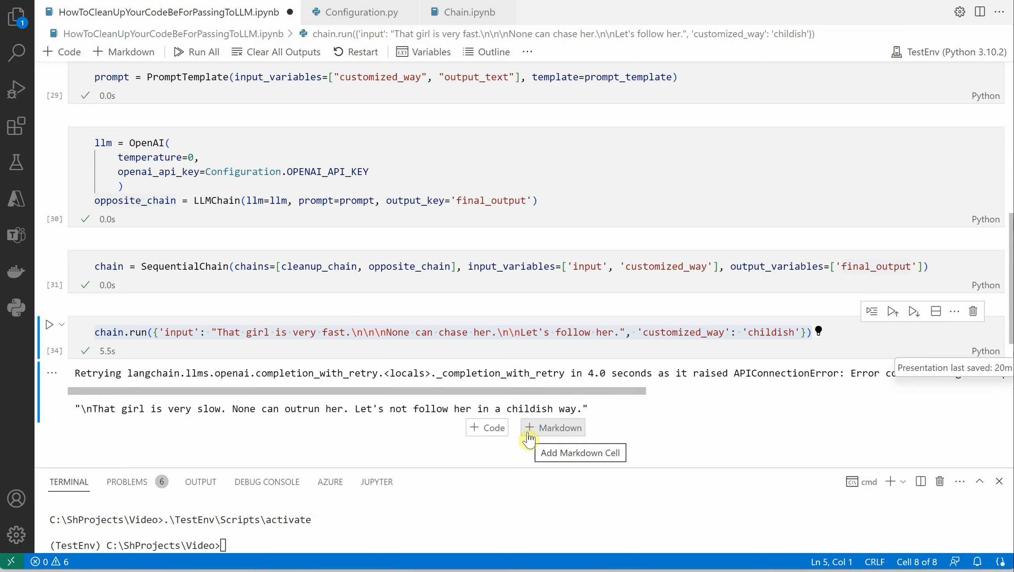